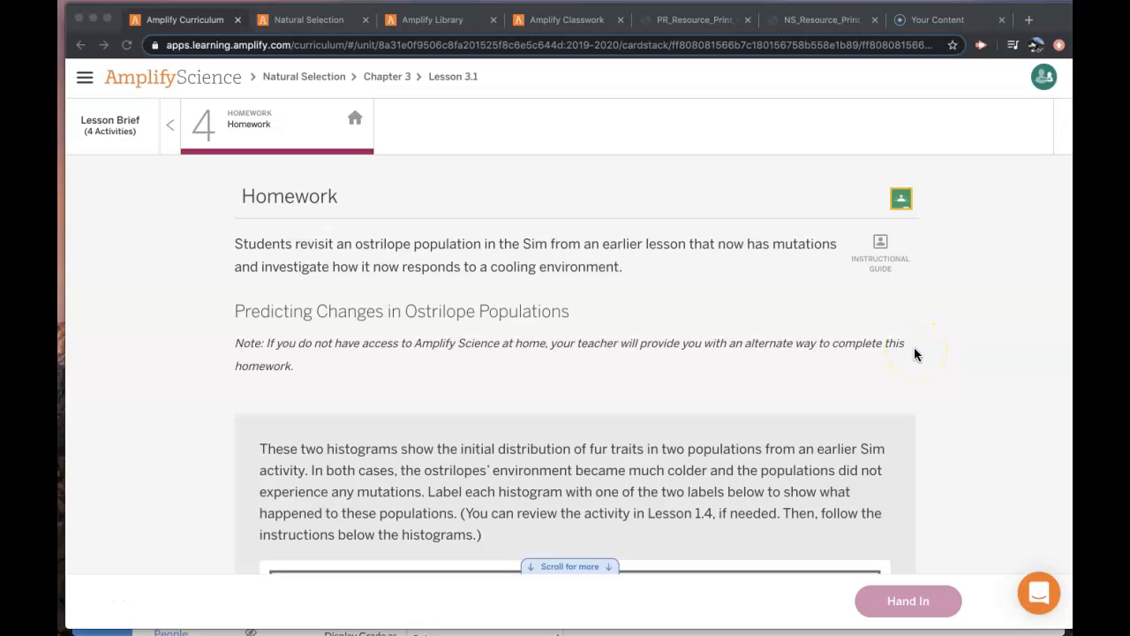
pyautogui.moveTo(650, 265)
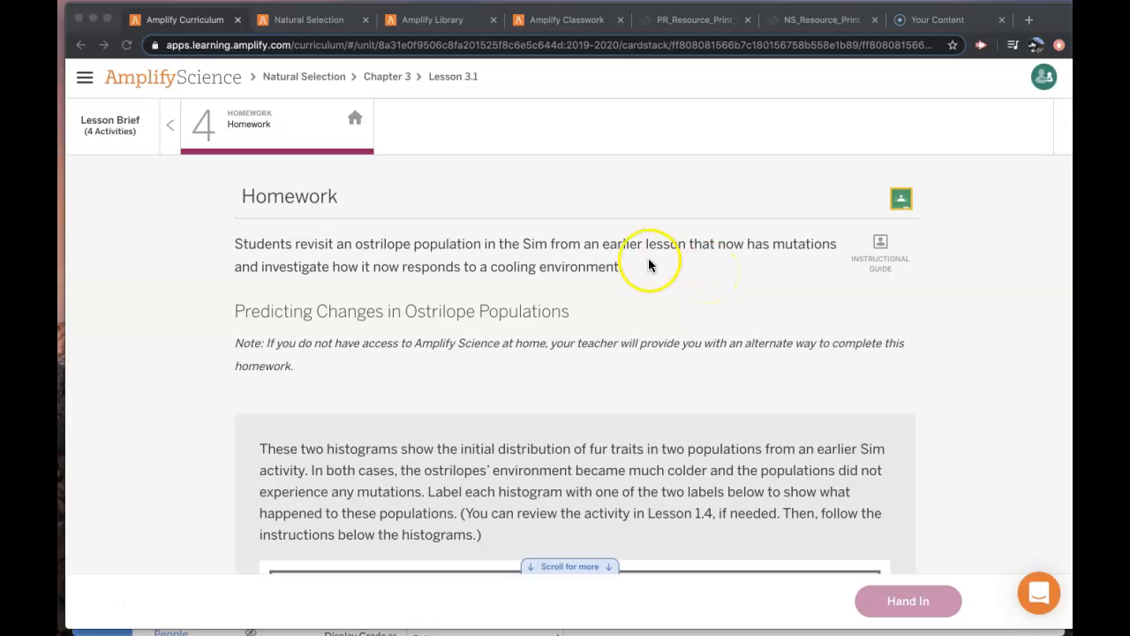
# Load the Mutations sim mode and switch mutations on for the ostrilope fur trait.
pyautogui.scroll(-3)
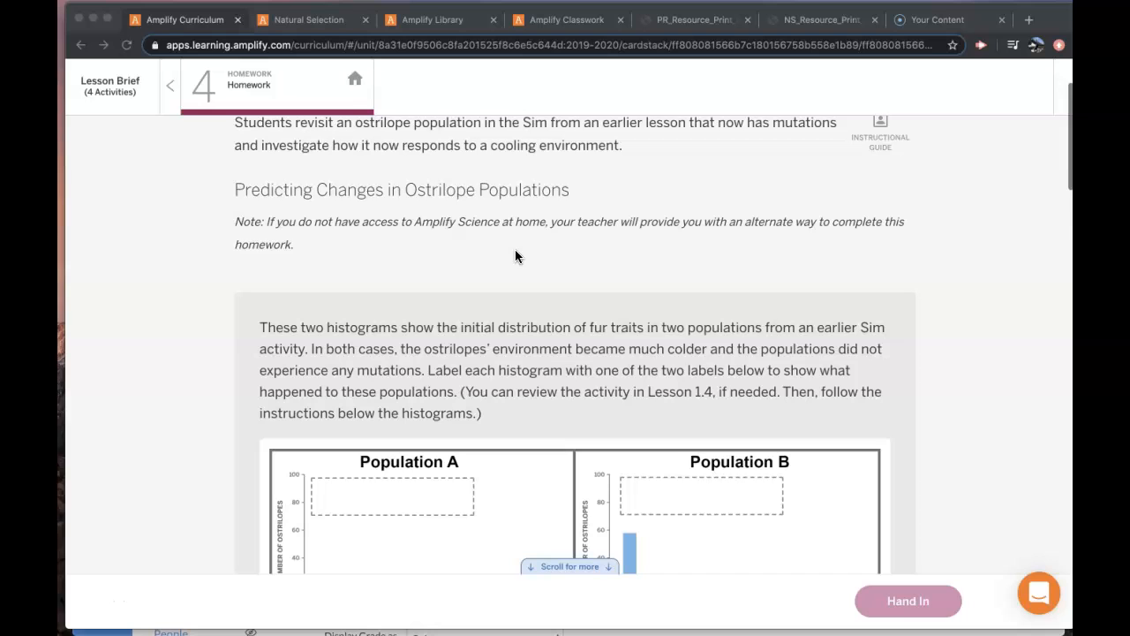
pyautogui.click(307, 19)
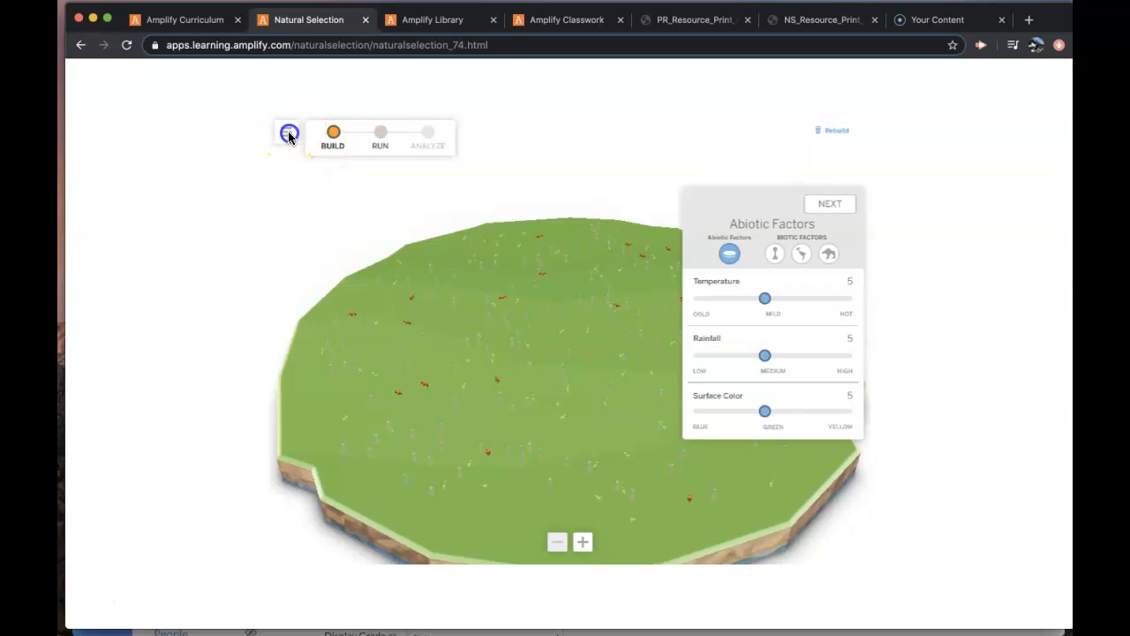
pyautogui.click(290, 135)
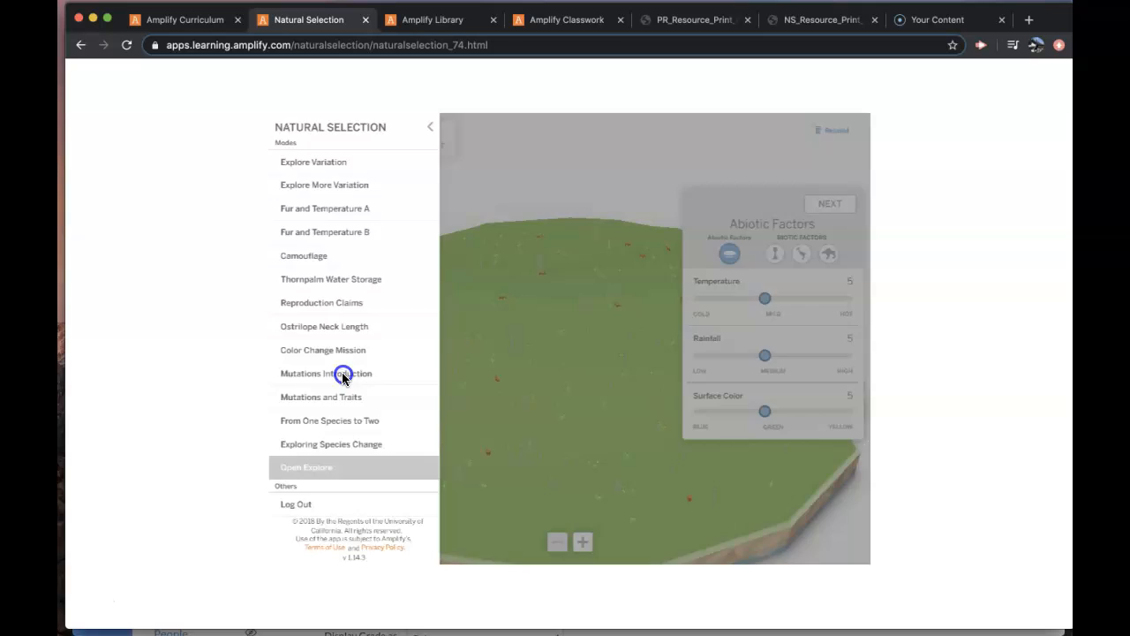
pyautogui.click(325, 372)
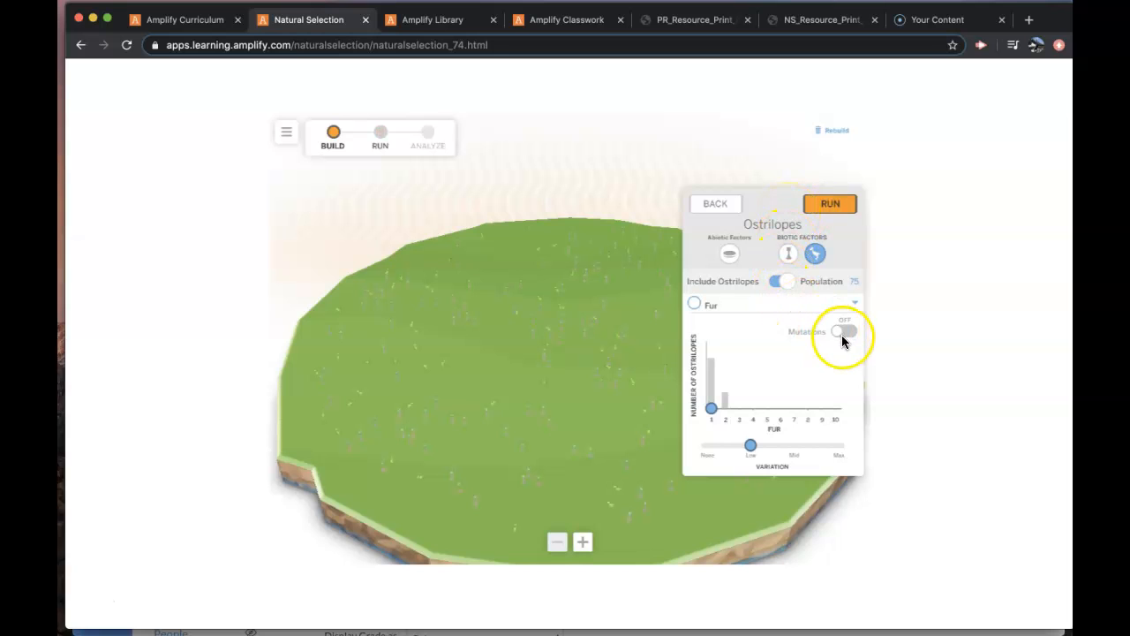
pyautogui.moveTo(728, 304)
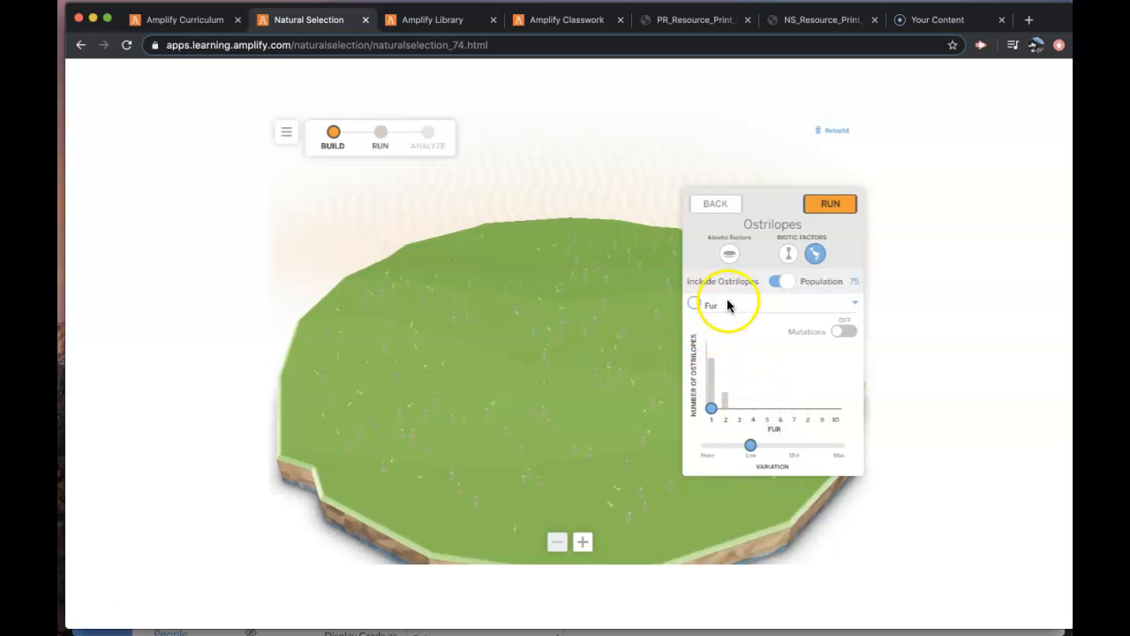
pyautogui.moveTo(841, 332)
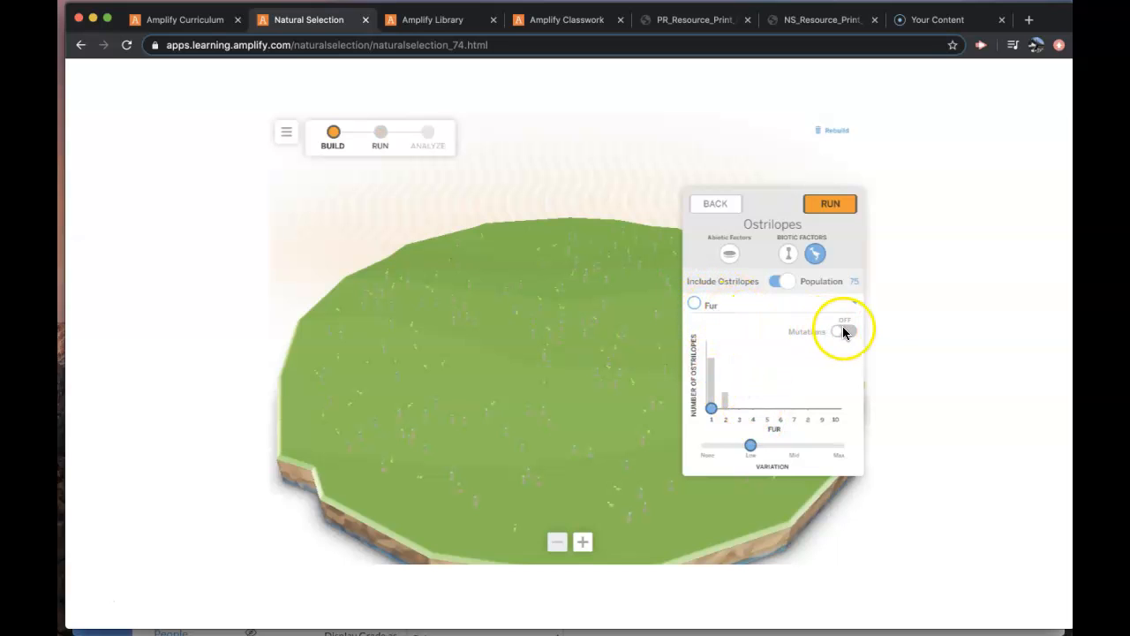
pyautogui.click(842, 332)
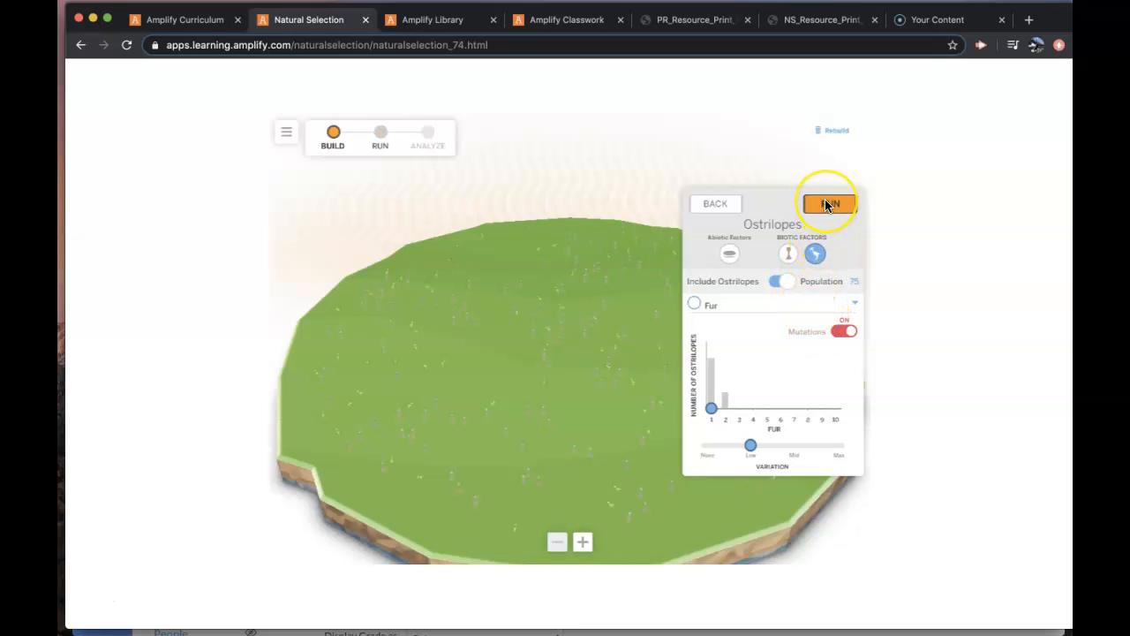
# Run the mutations simulation, zooming in and out to watch the ostrilopes over the generations.
pyautogui.click(826, 205)
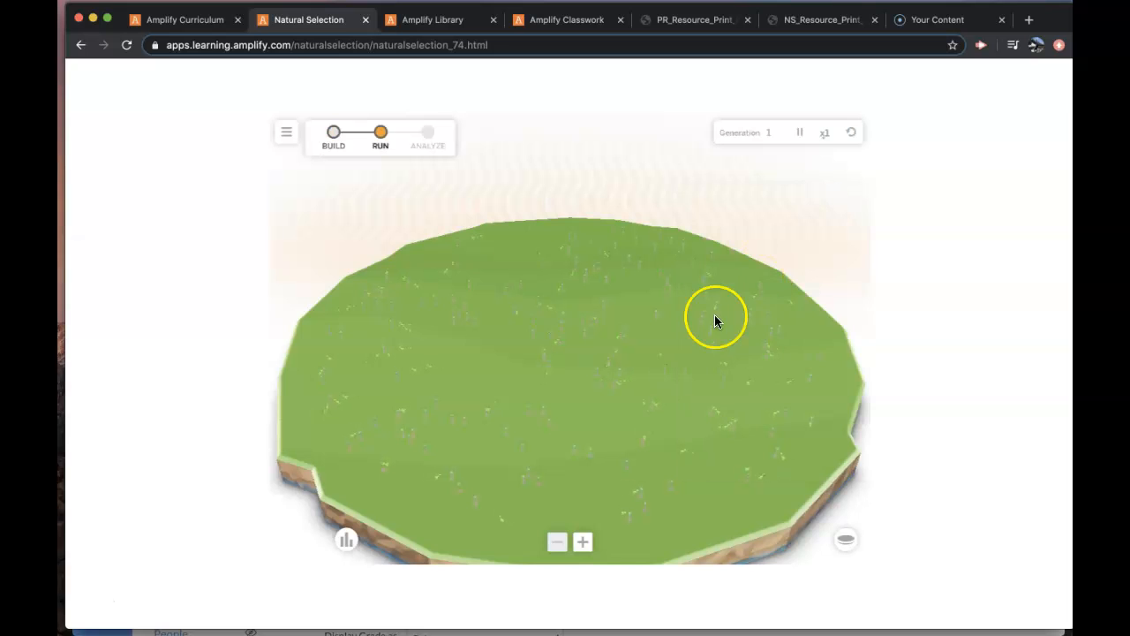
pyautogui.click(582, 540)
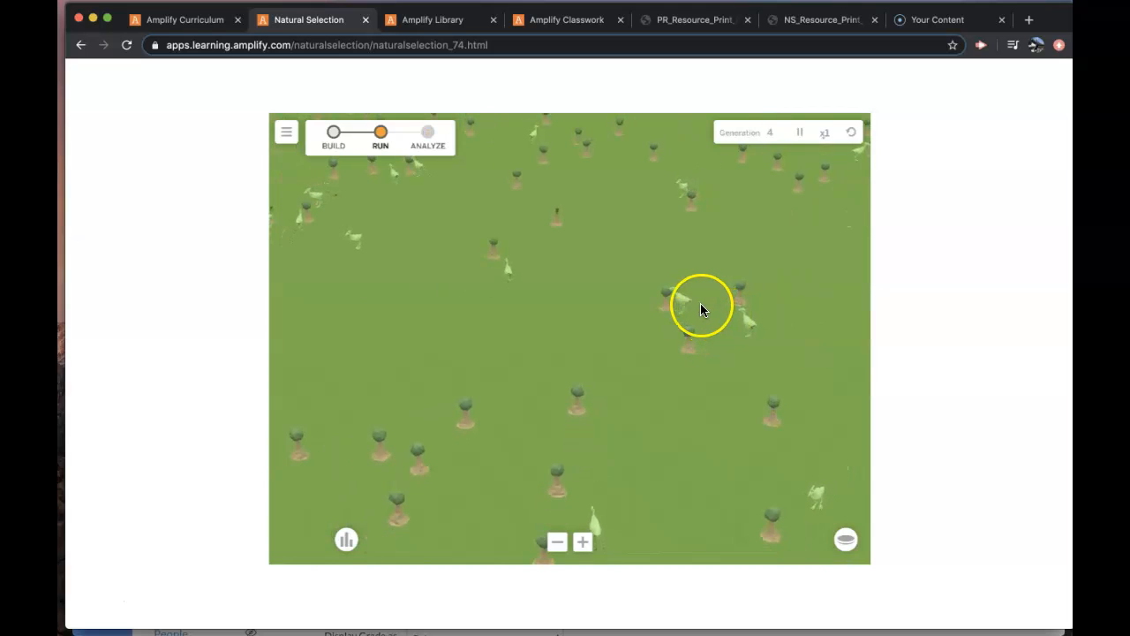
pyautogui.click(558, 540)
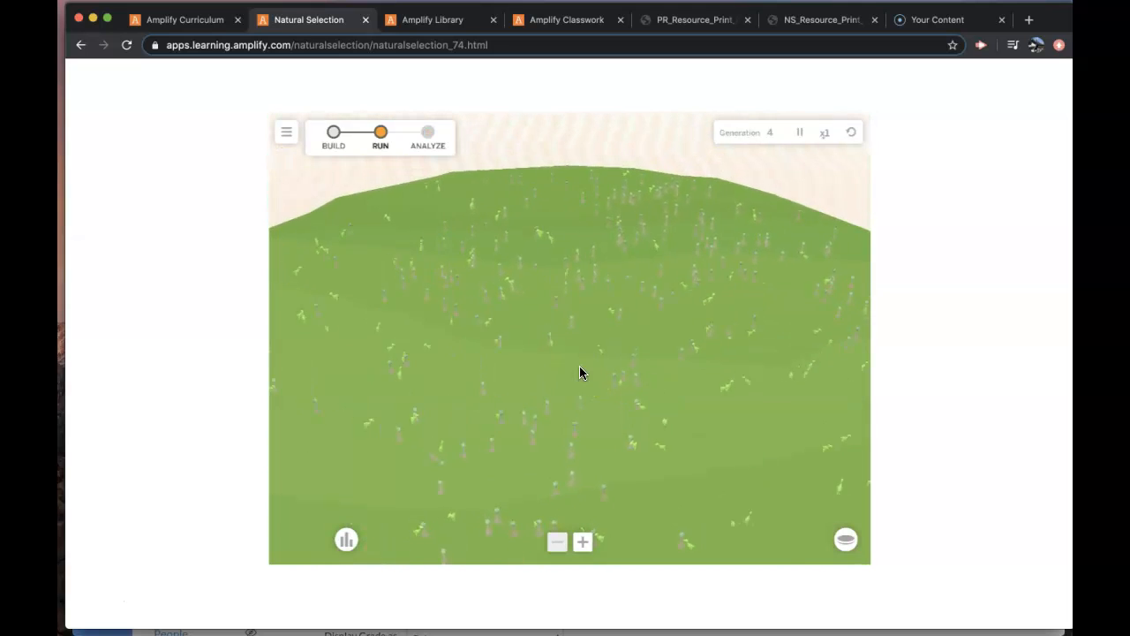
pyautogui.click(583, 417)
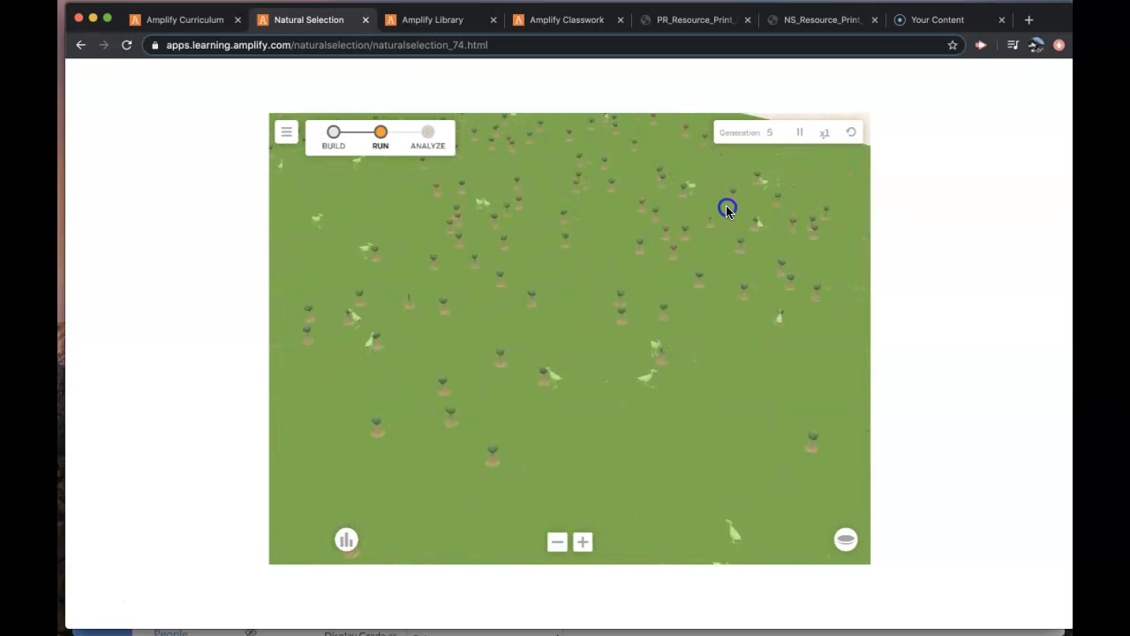
pyautogui.moveTo(892, 191)
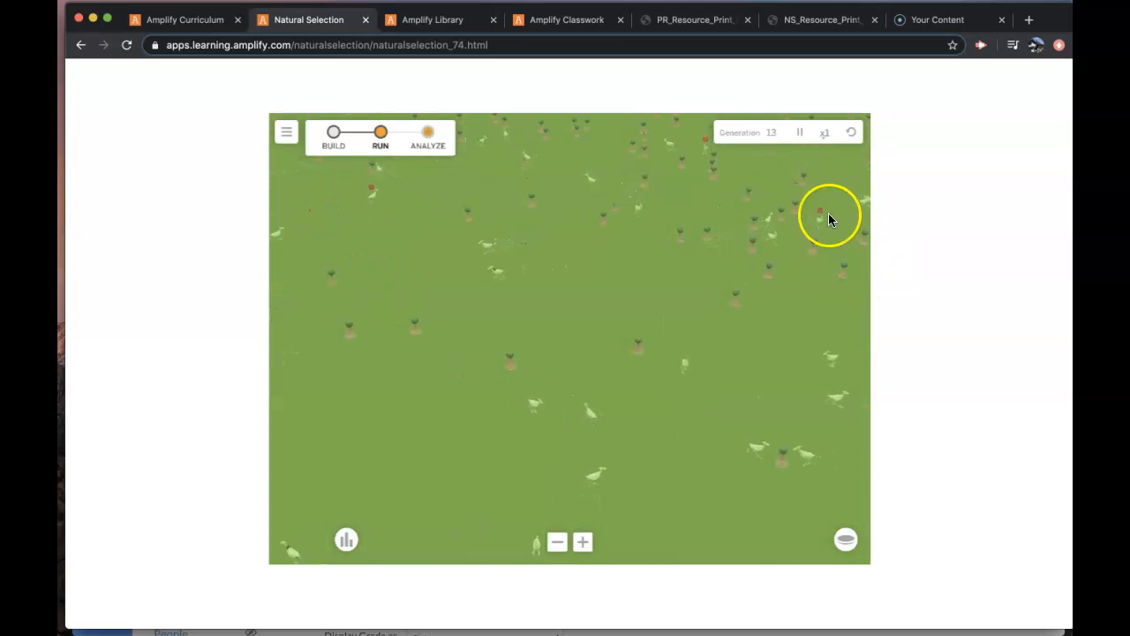
pyautogui.moveTo(688, 293)
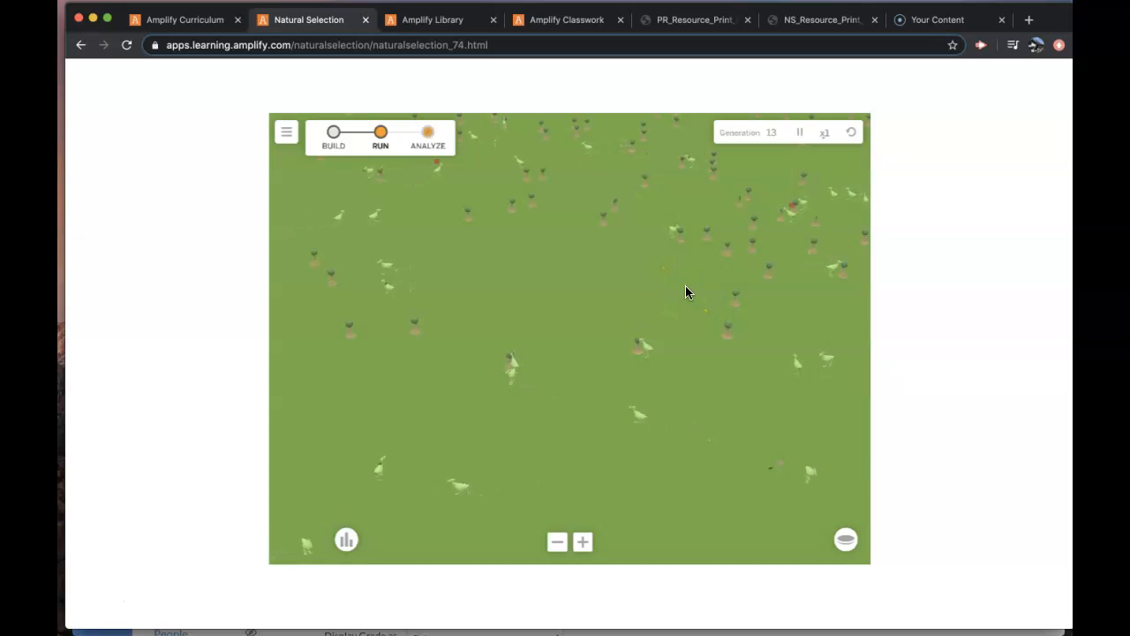
pyautogui.moveTo(87, 607)
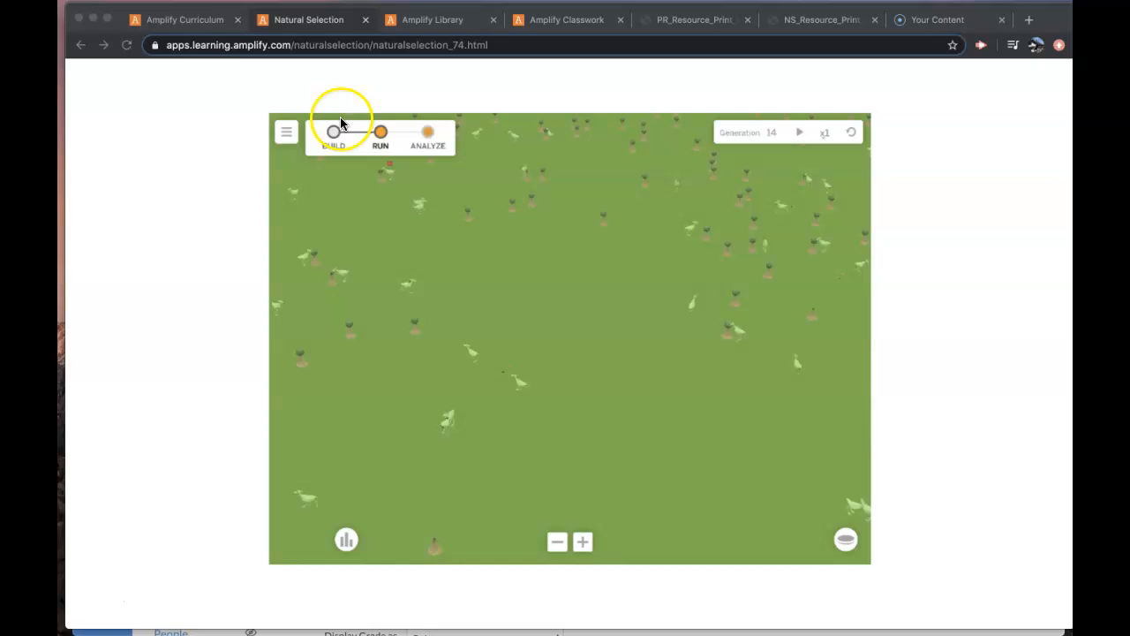
# Return to the Lesson 3.1 homework and scroll to the Population A and B fur histograms.
pyautogui.click(183, 20)
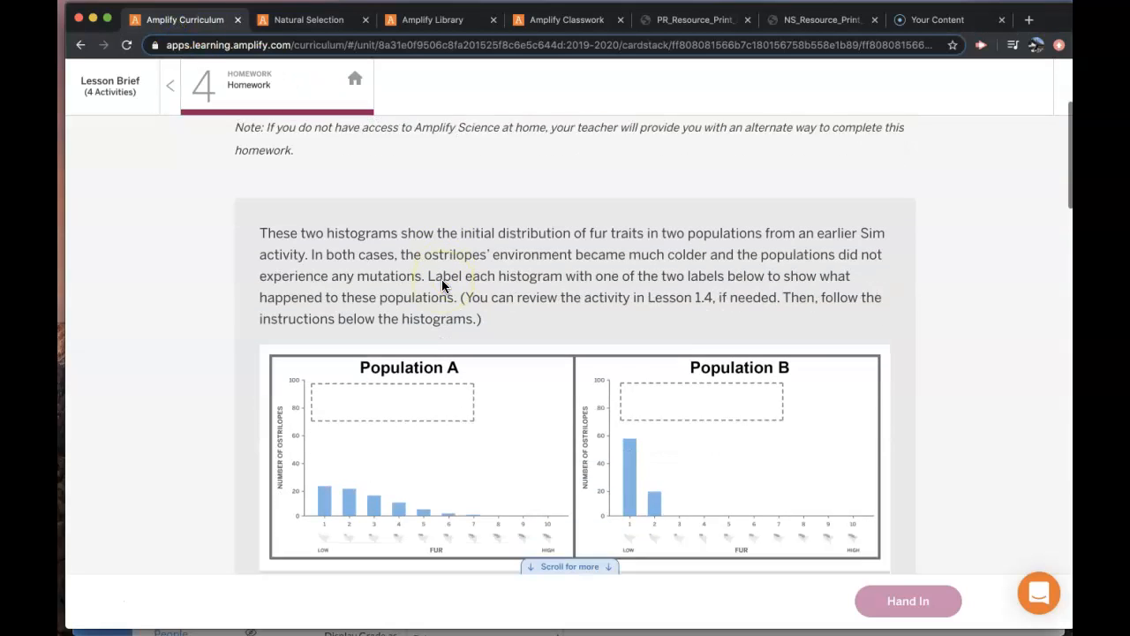
pyautogui.scroll(-3)
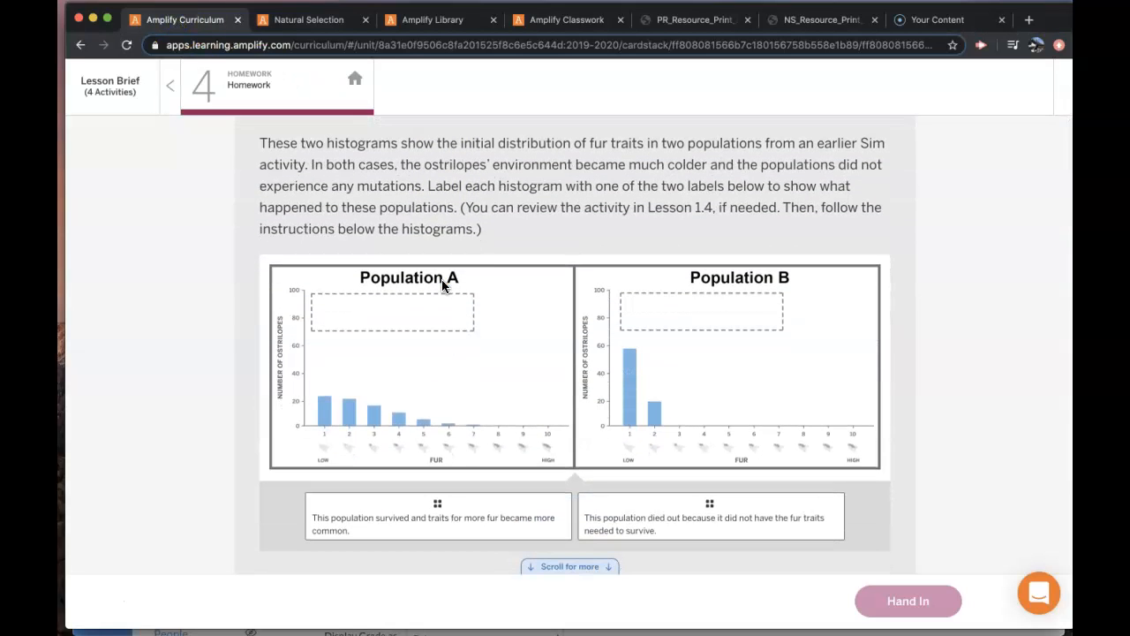
pyautogui.moveTo(443, 281)
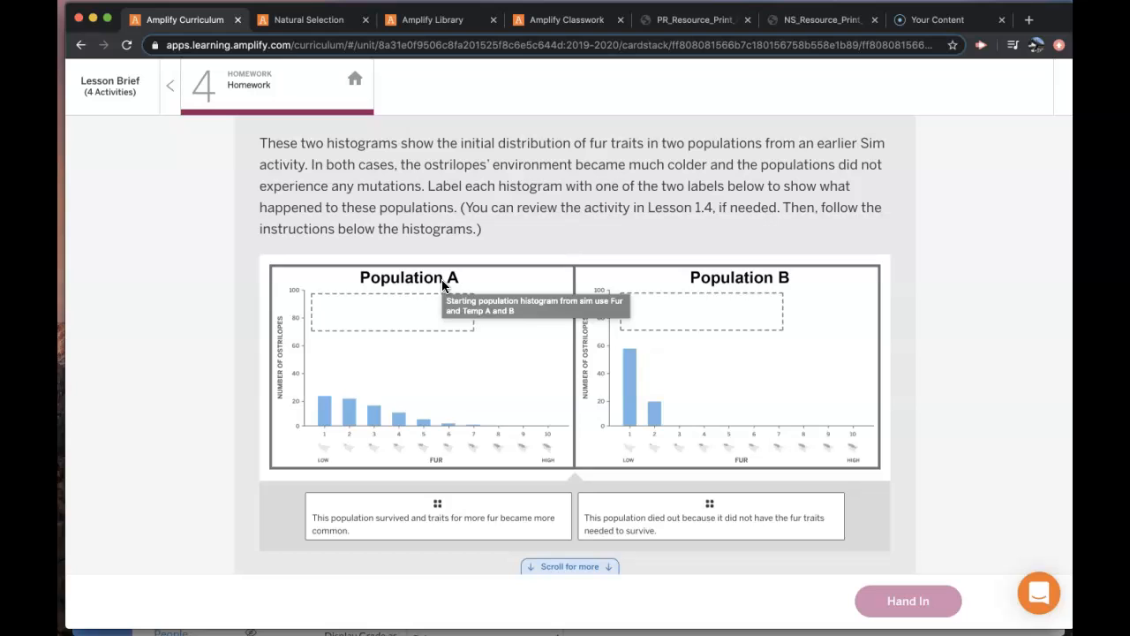
pyautogui.moveTo(569, 392)
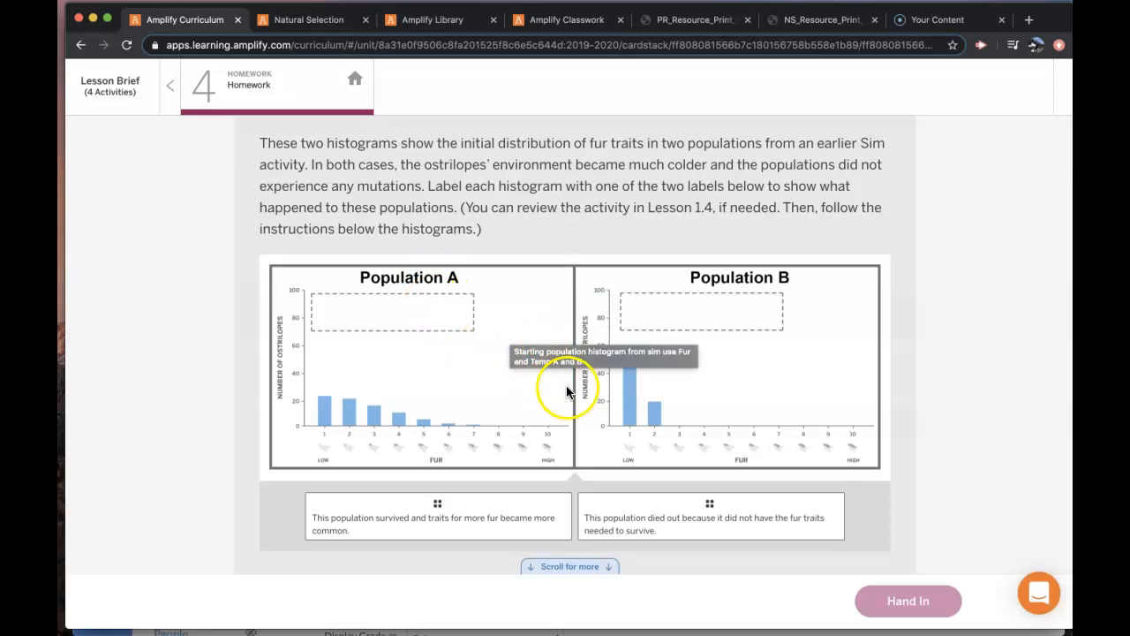
pyautogui.moveTo(692, 405)
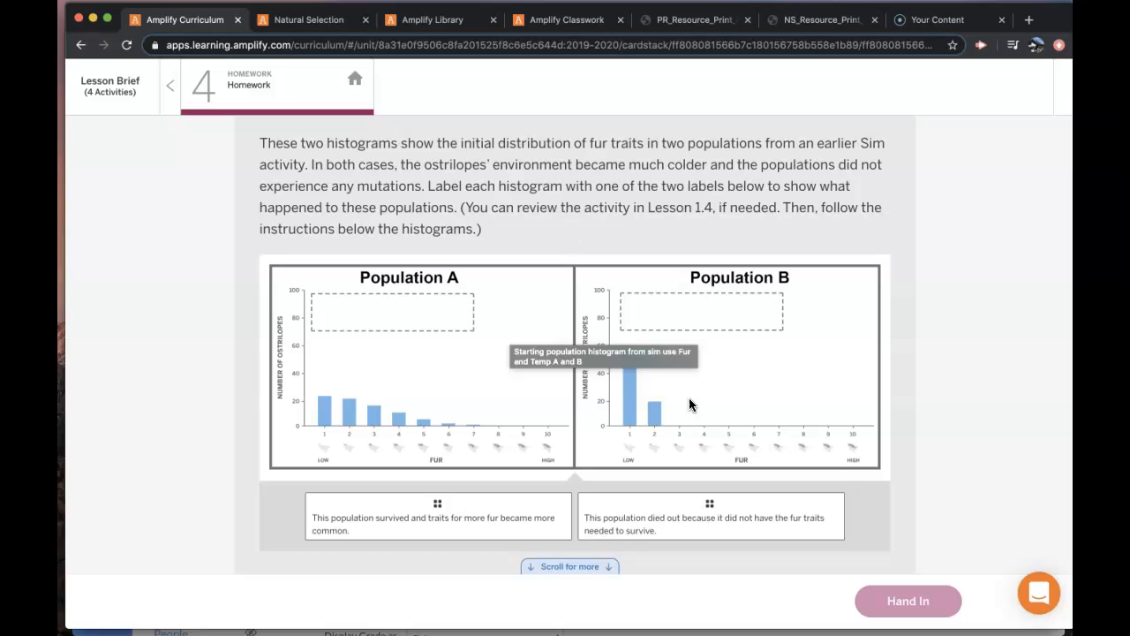
pyautogui.moveTo(747, 402)
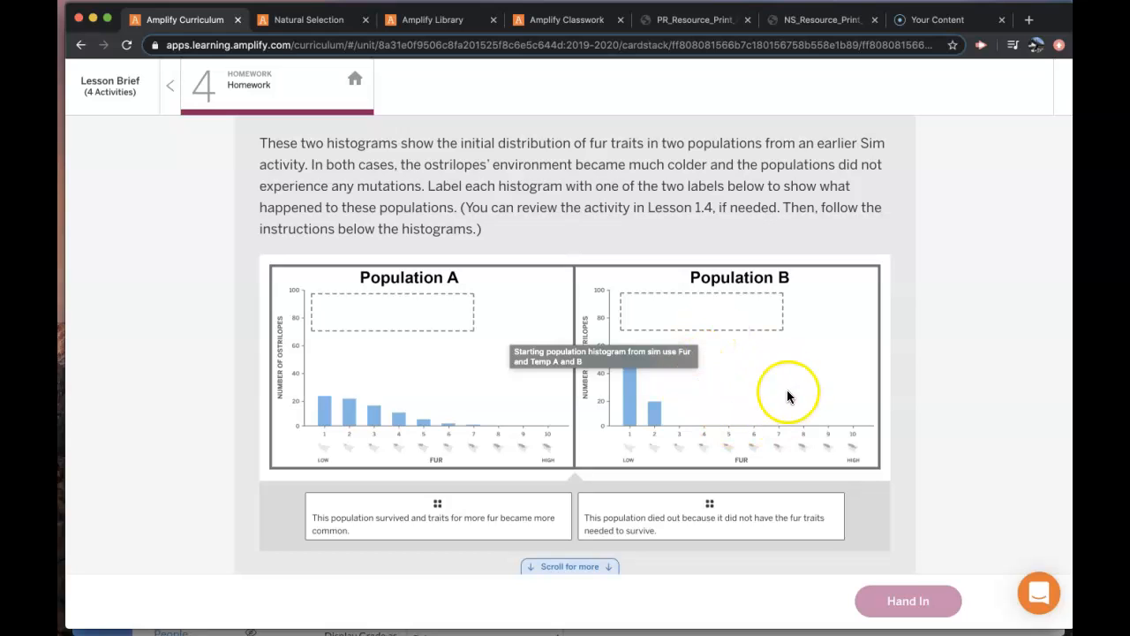
pyautogui.moveTo(646, 443)
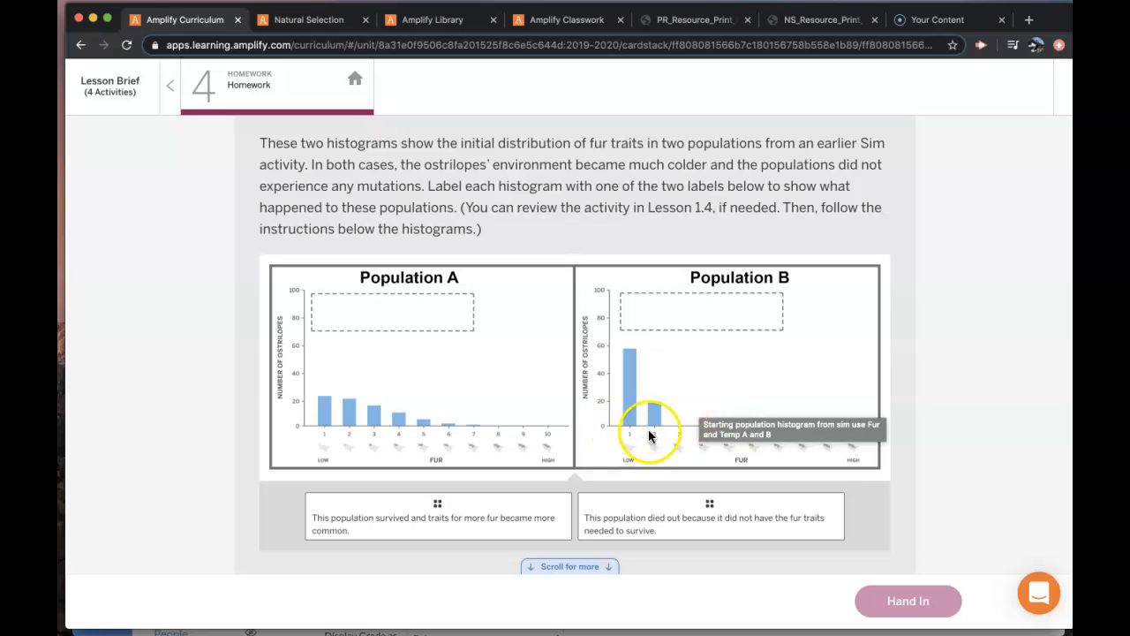
pyautogui.moveTo(925, 370)
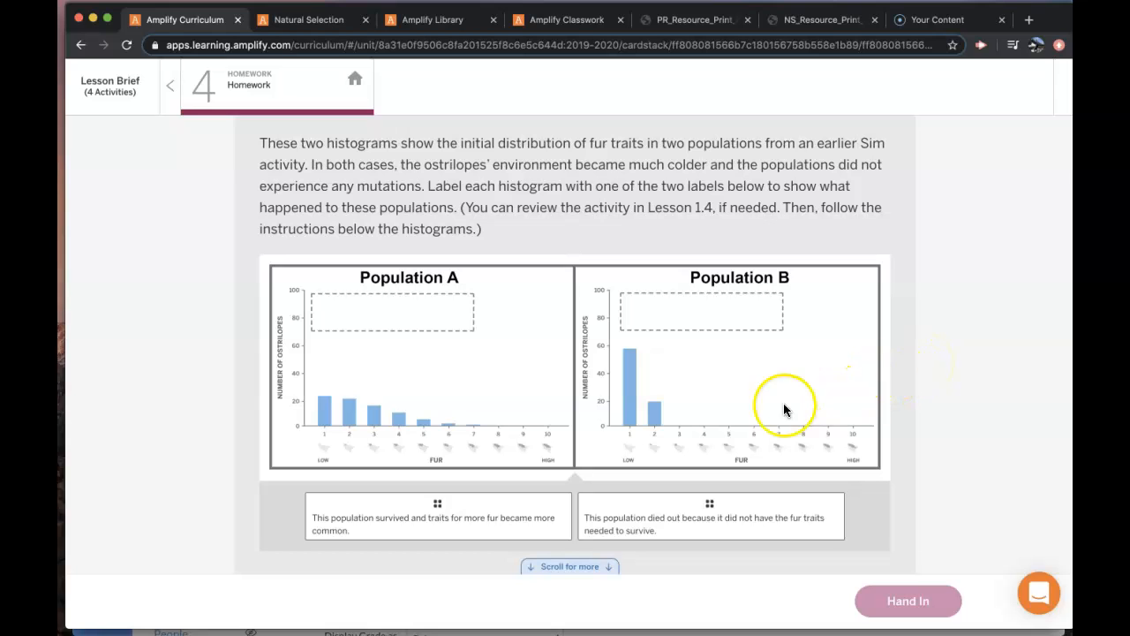
pyautogui.moveTo(631, 445)
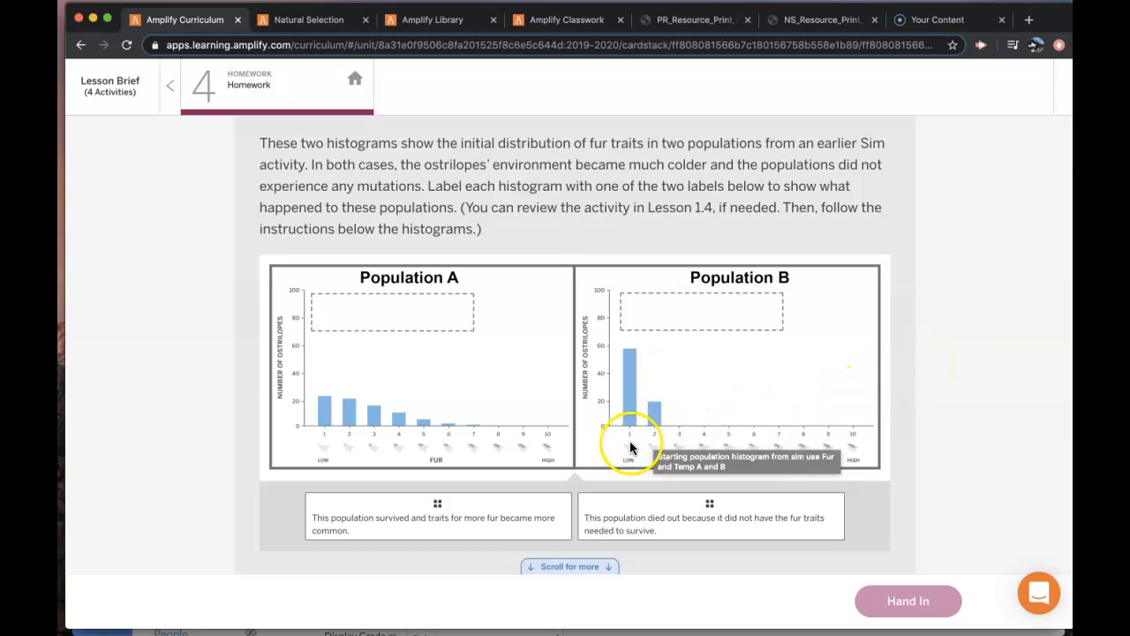
pyautogui.moveTo(647, 435)
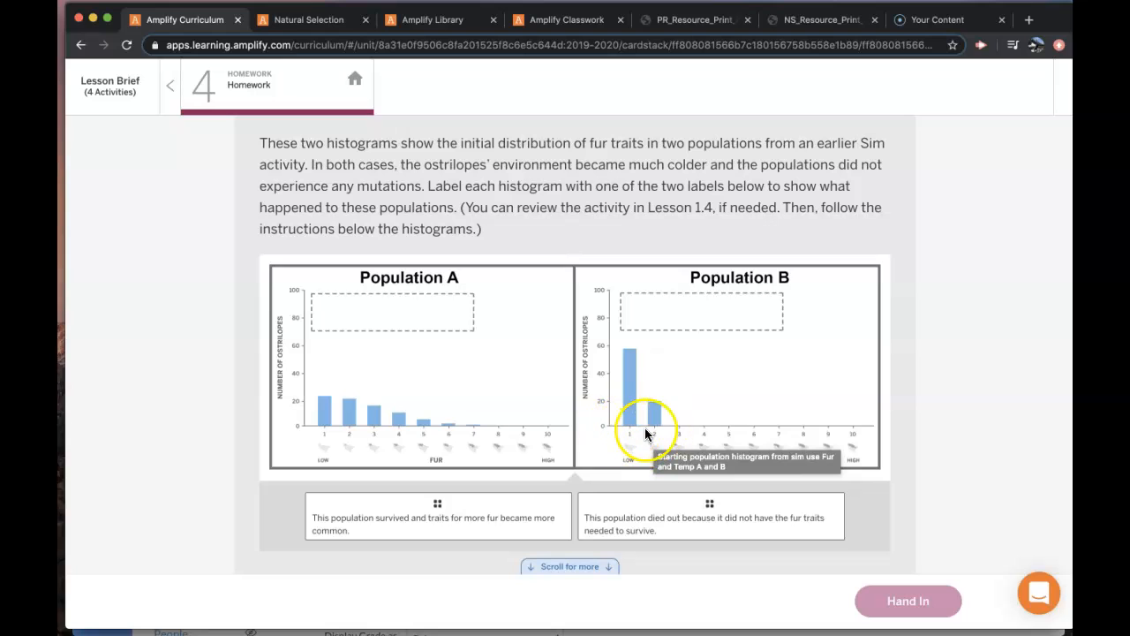
pyautogui.moveTo(961, 429)
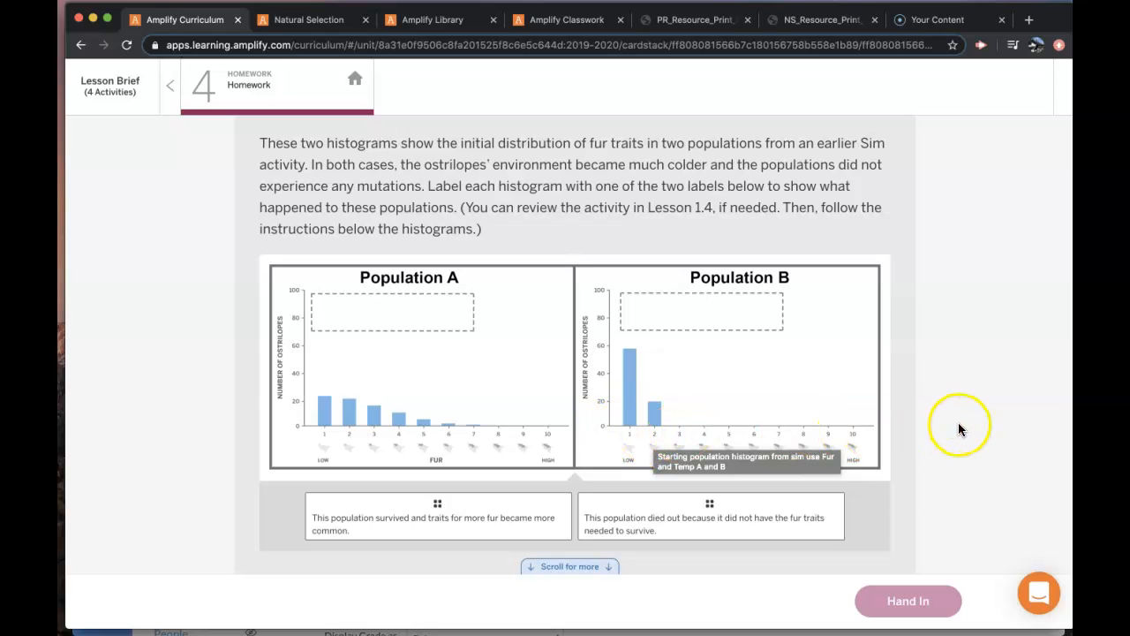
pyautogui.moveTo(816, 510)
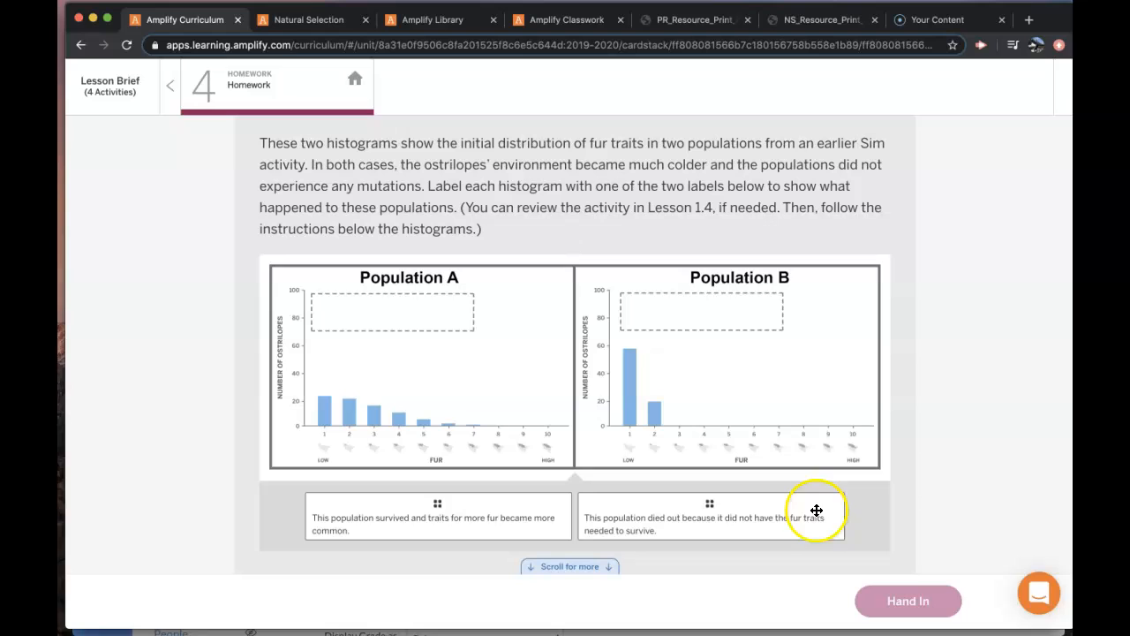
pyautogui.moveTo(784, 431)
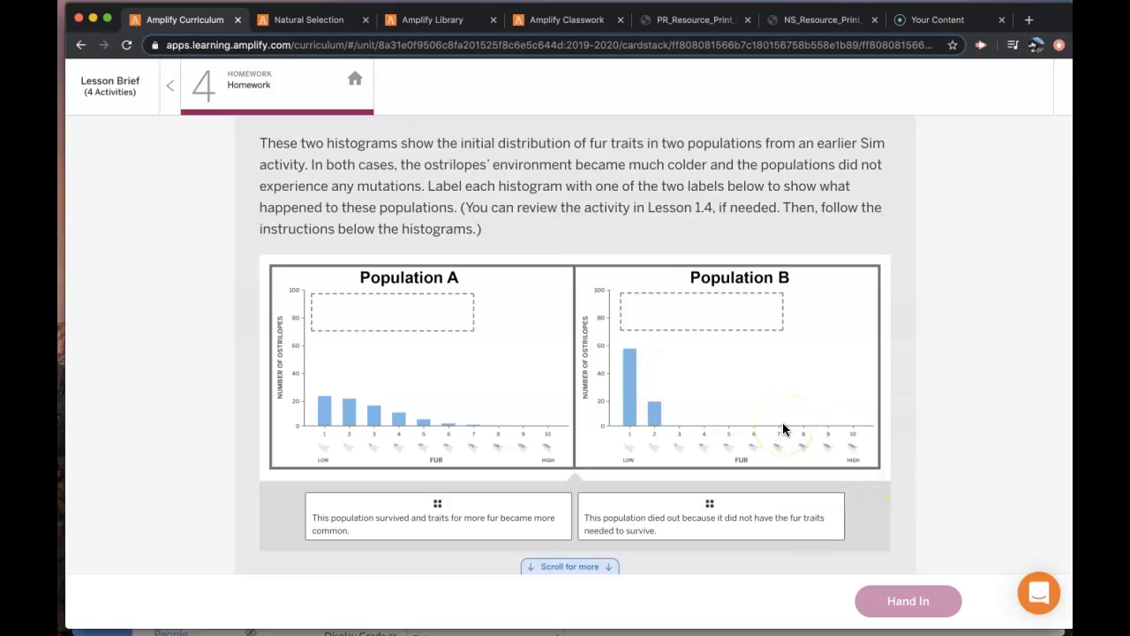
pyautogui.moveTo(900, 385)
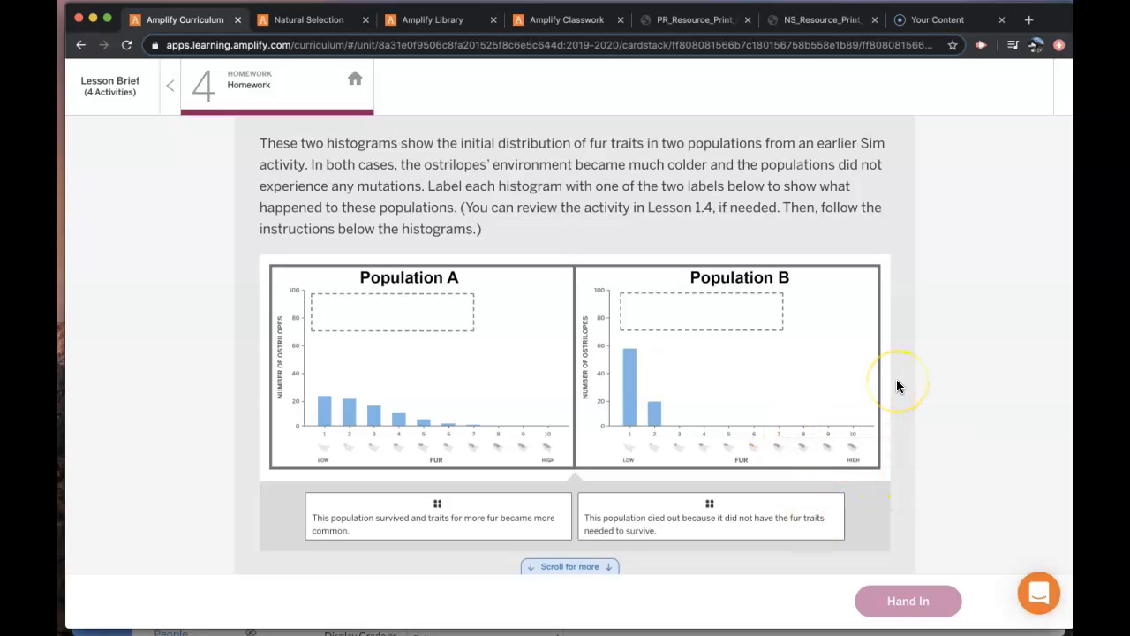
pyautogui.moveTo(899, 378)
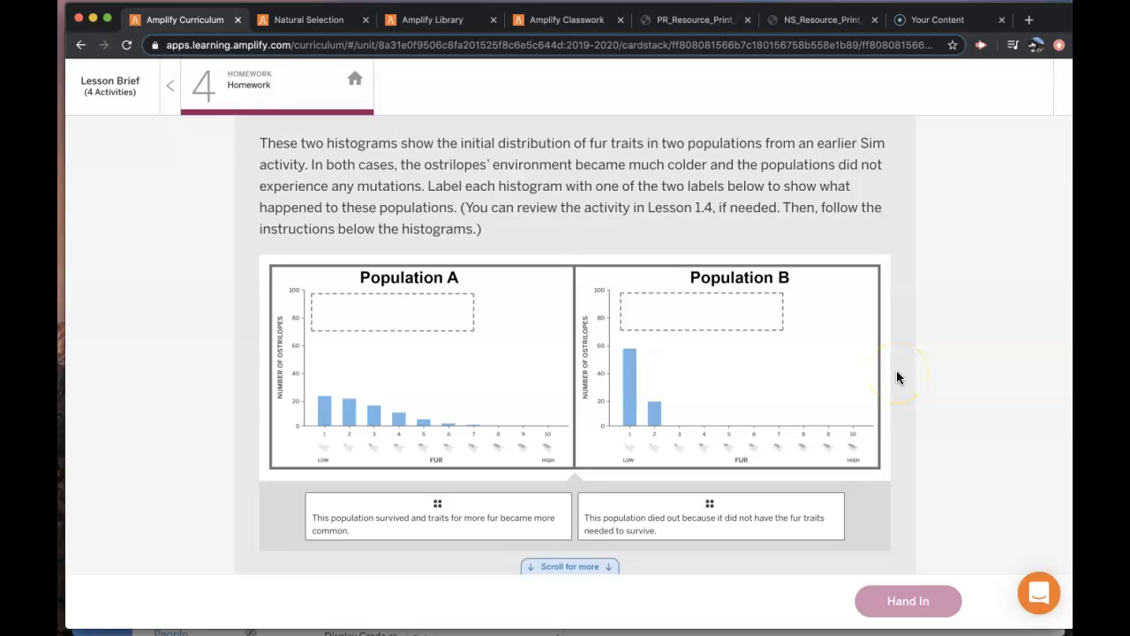
pyautogui.moveTo(899, 378)
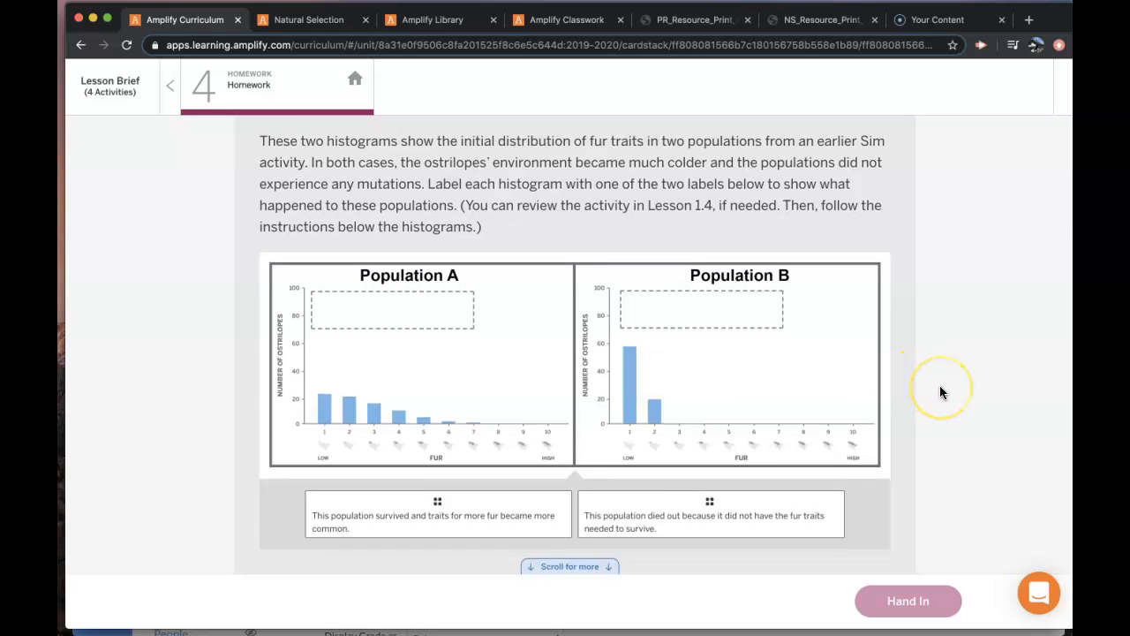
pyautogui.scroll(-3)
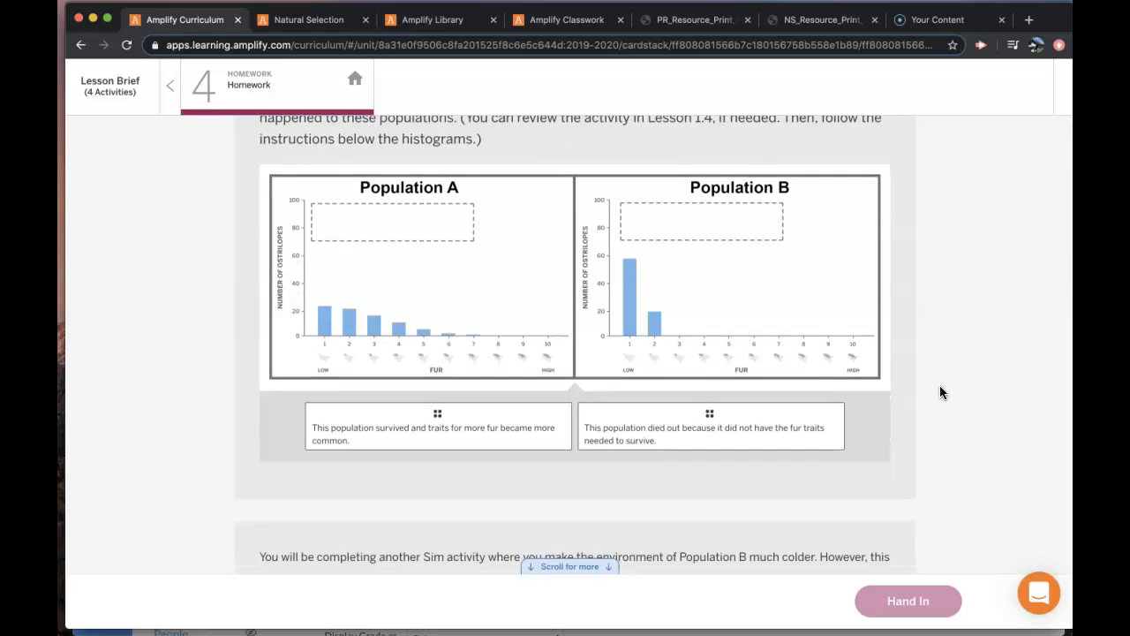
pyautogui.moveTo(887, 408)
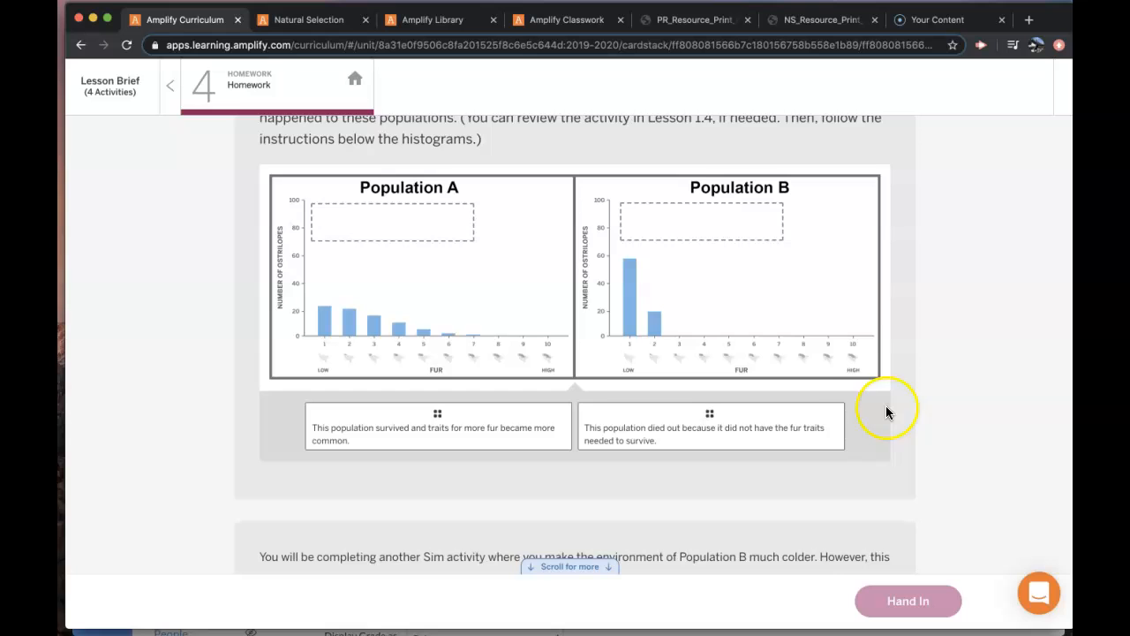
# Scroll past the histograms to the Population B prediction question and glance at the Sim instructions.
pyautogui.scroll(-3)
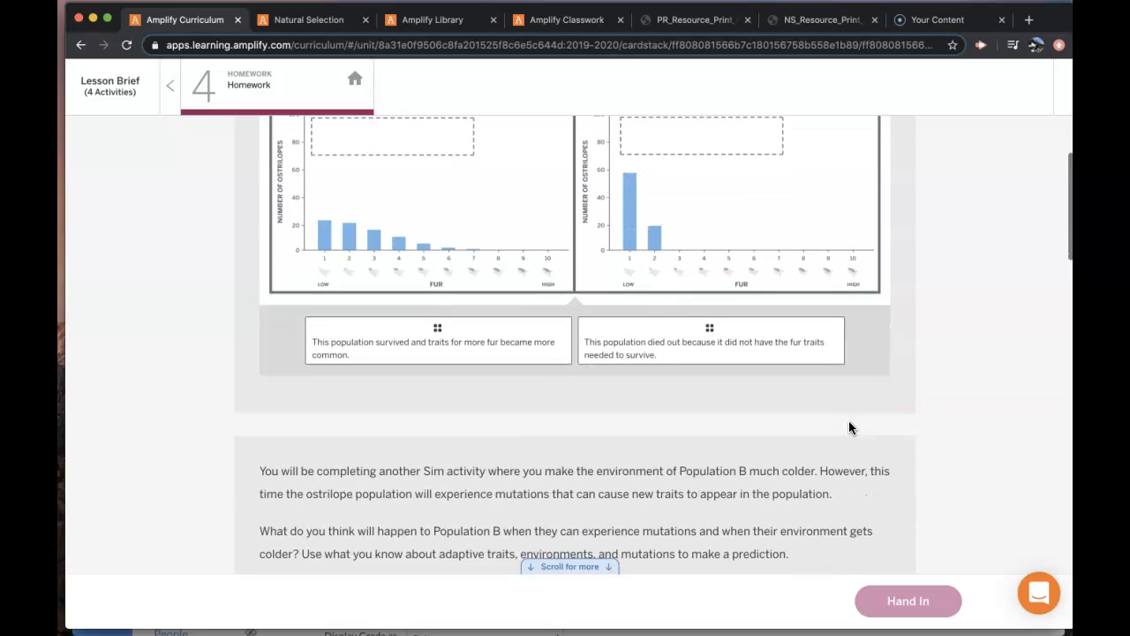
pyautogui.scroll(-3)
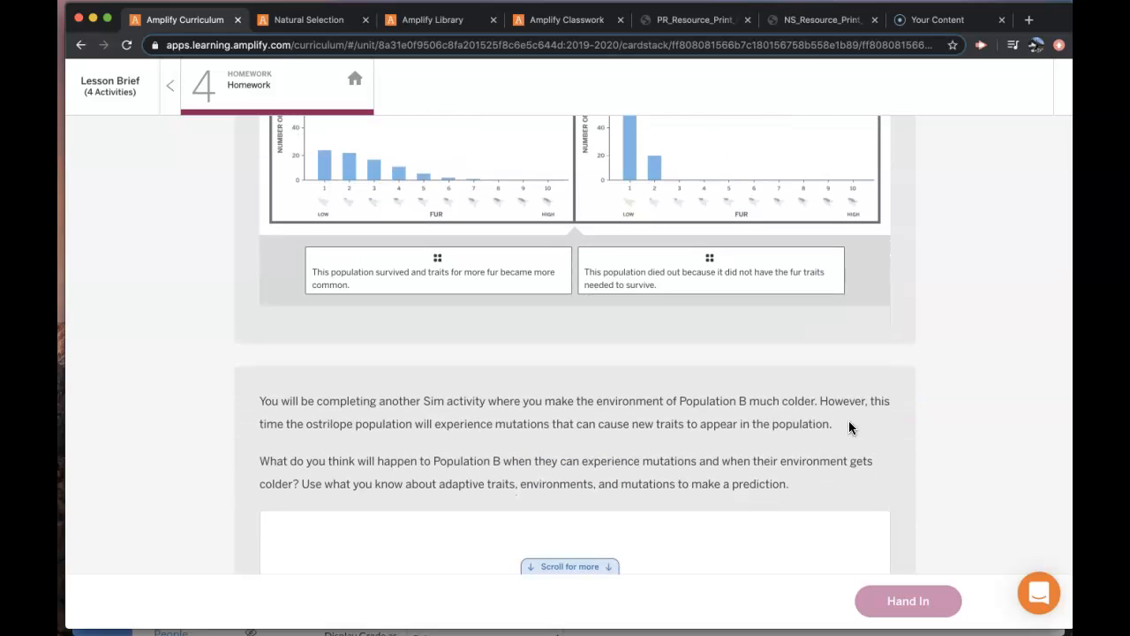
pyautogui.scroll(-3)
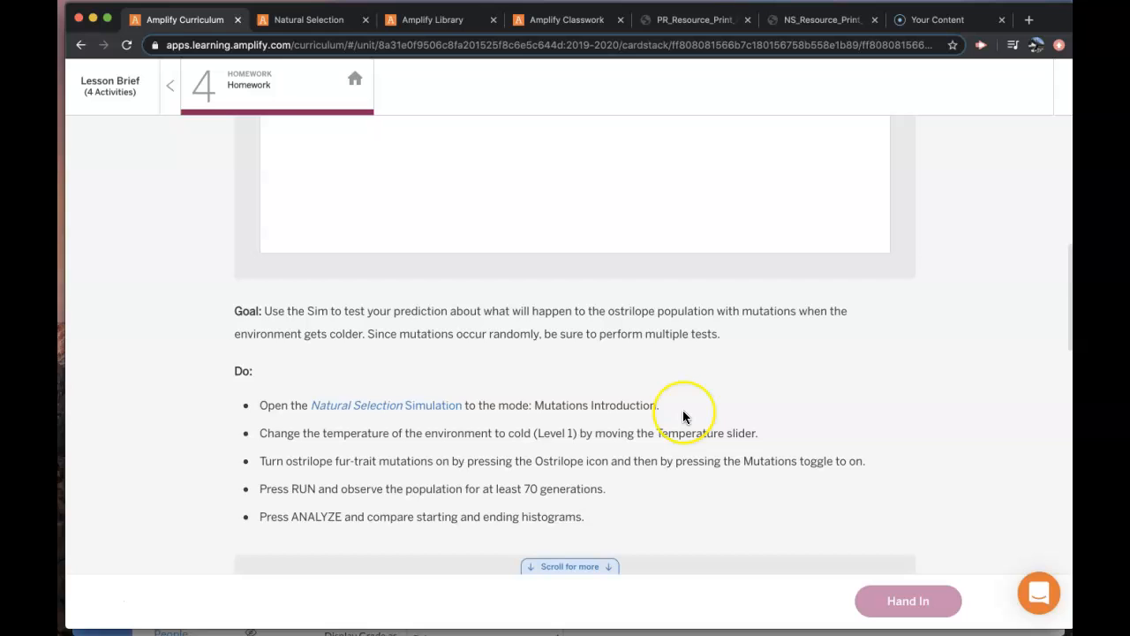
pyautogui.scroll(-3)
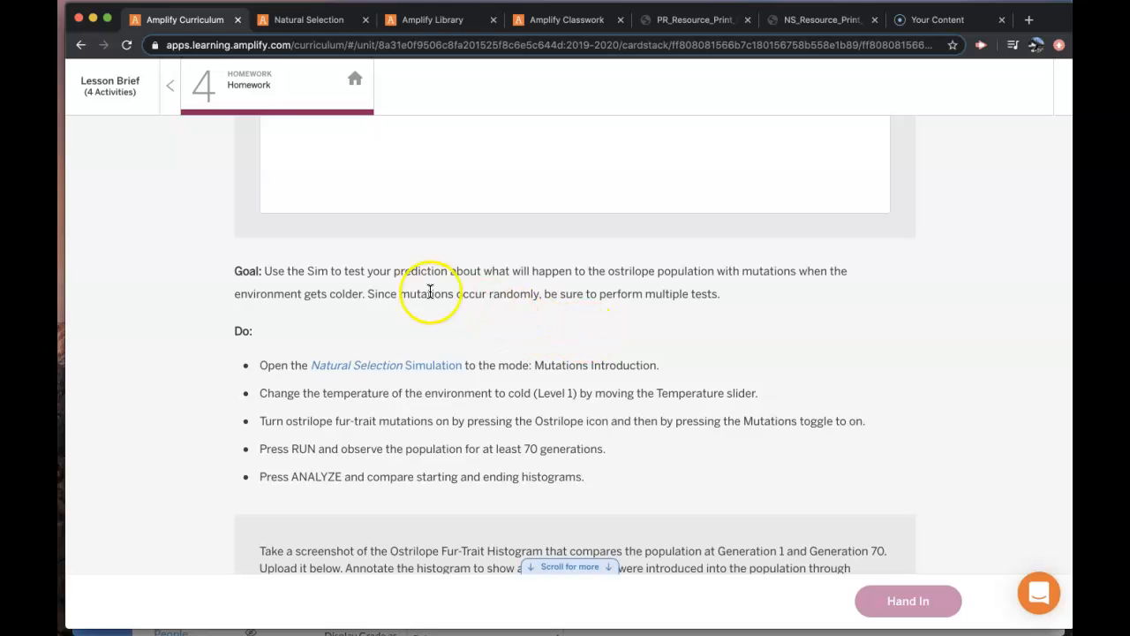
pyautogui.moveTo(542, 318)
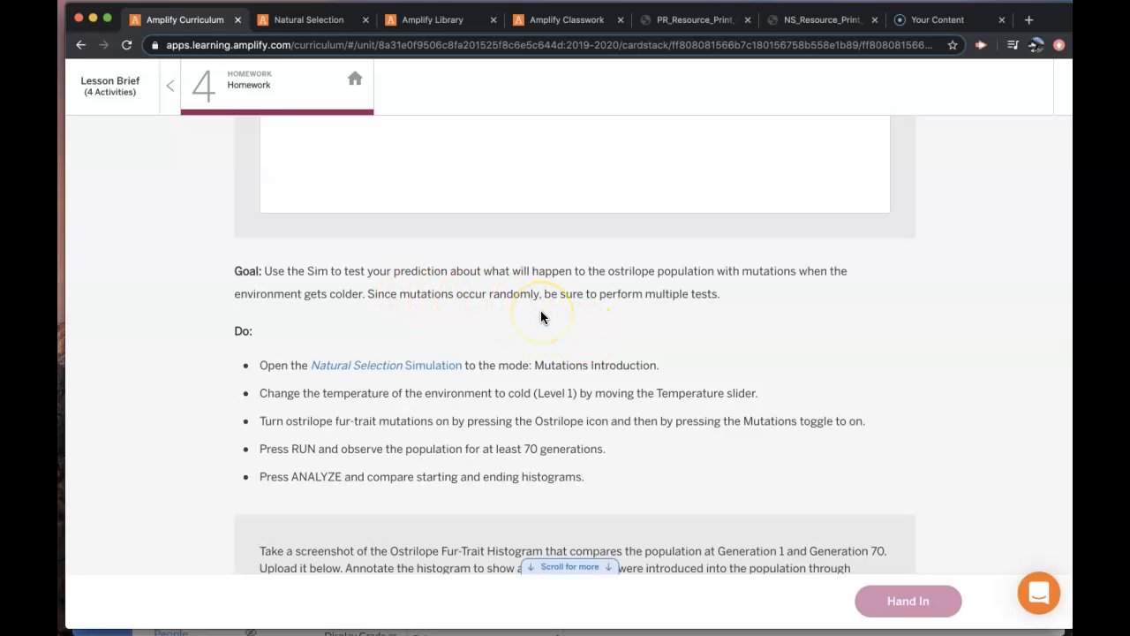
pyautogui.scroll(3)
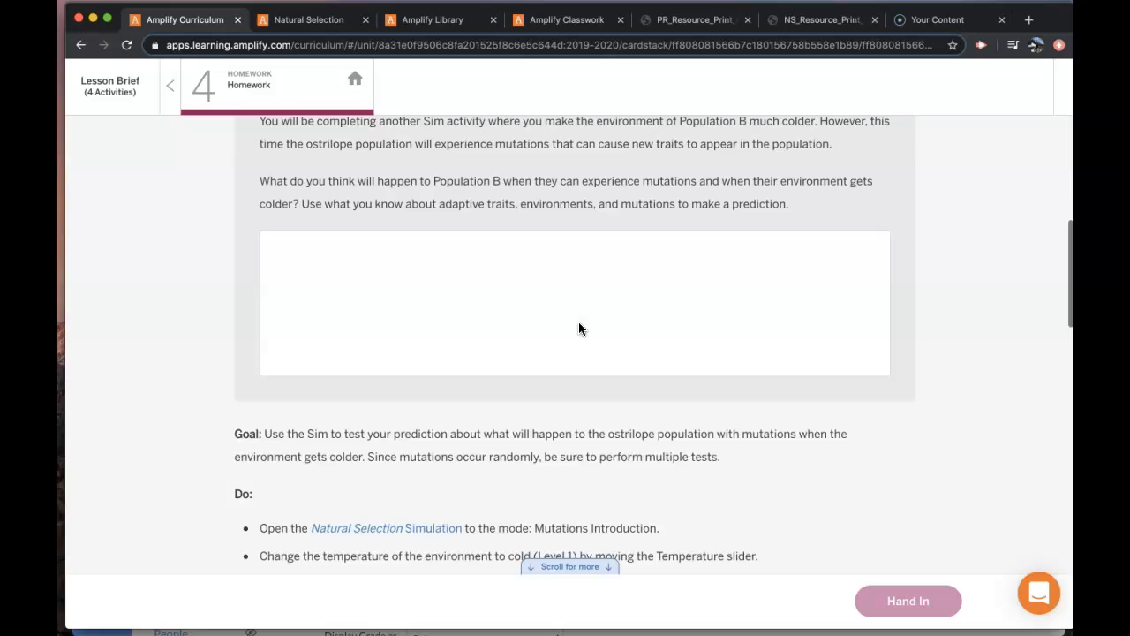
pyautogui.scroll(3)
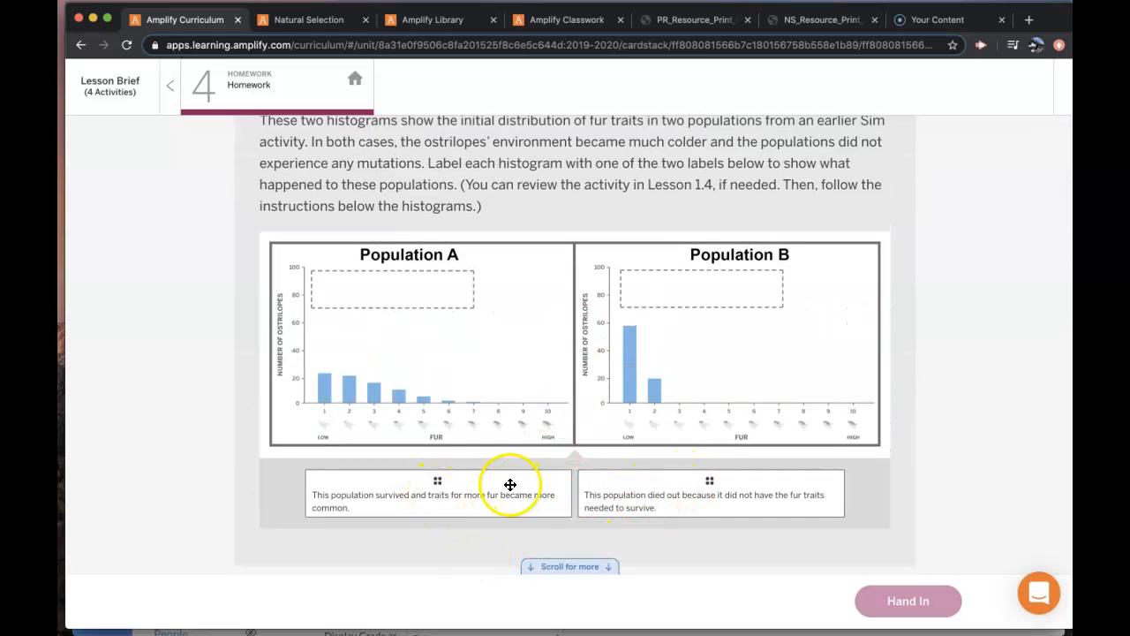
pyautogui.scroll(-3)
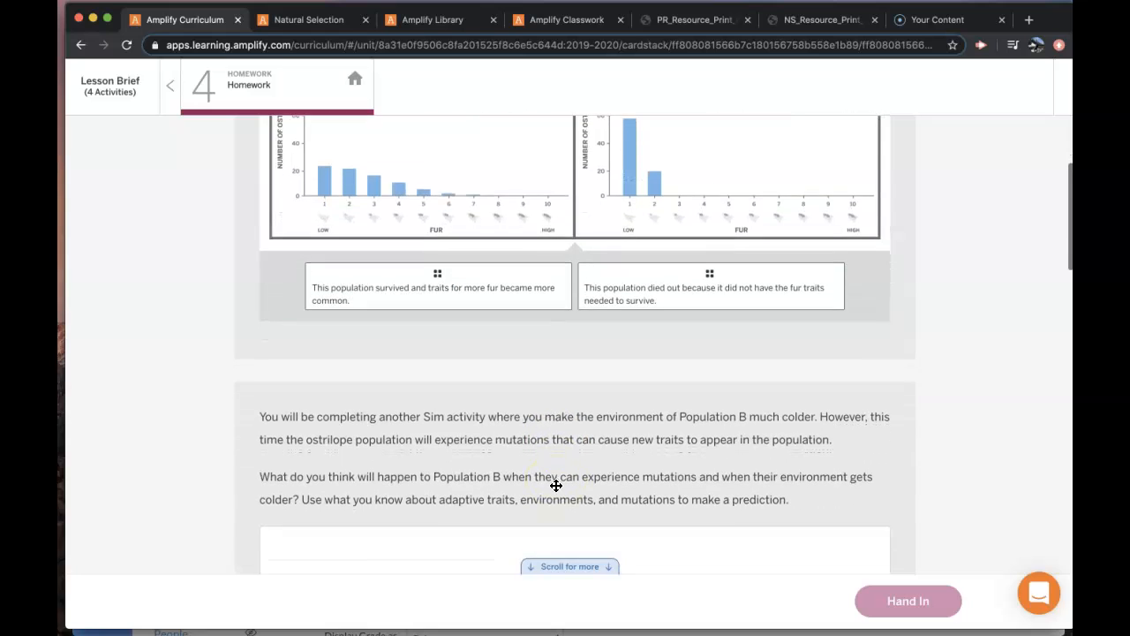
pyautogui.scroll(-3)
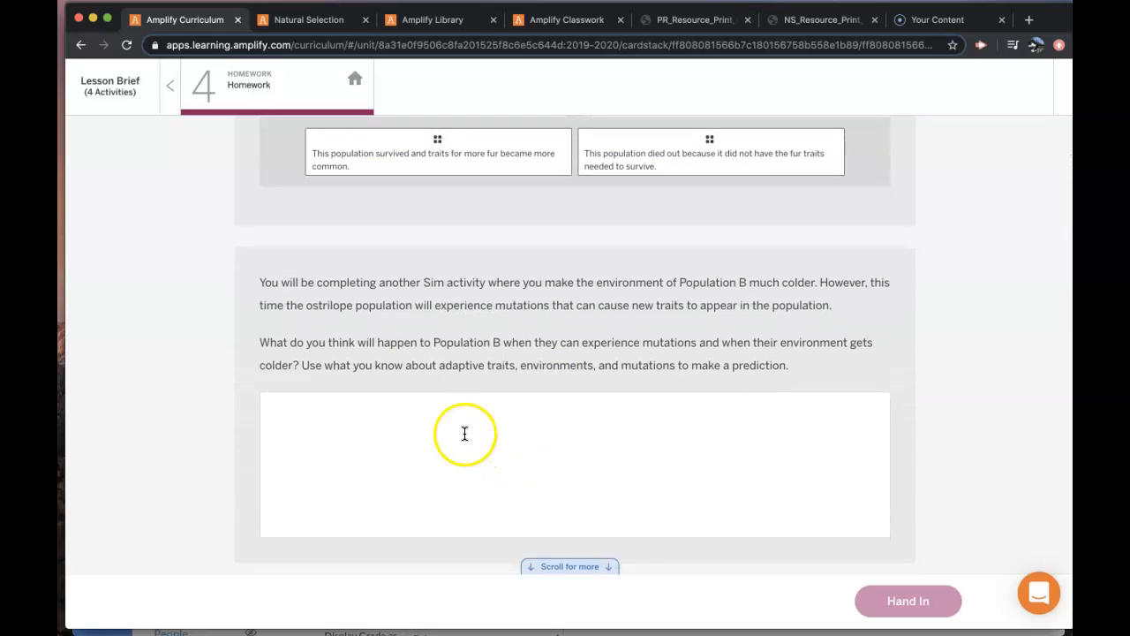
pyautogui.moveTo(431, 344)
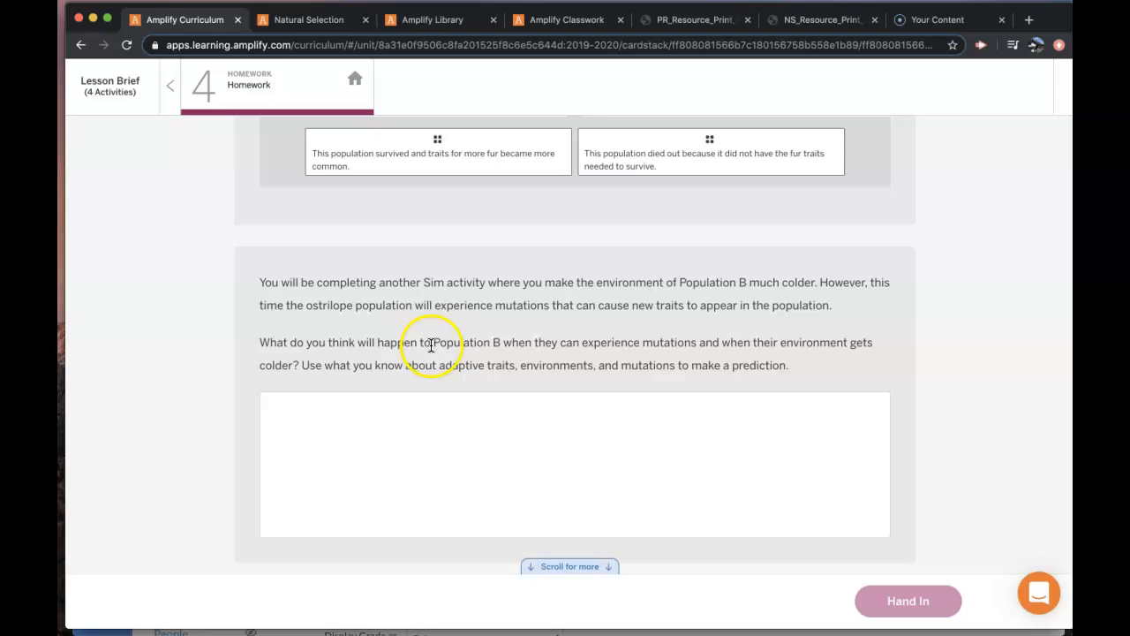
pyautogui.moveTo(615, 346)
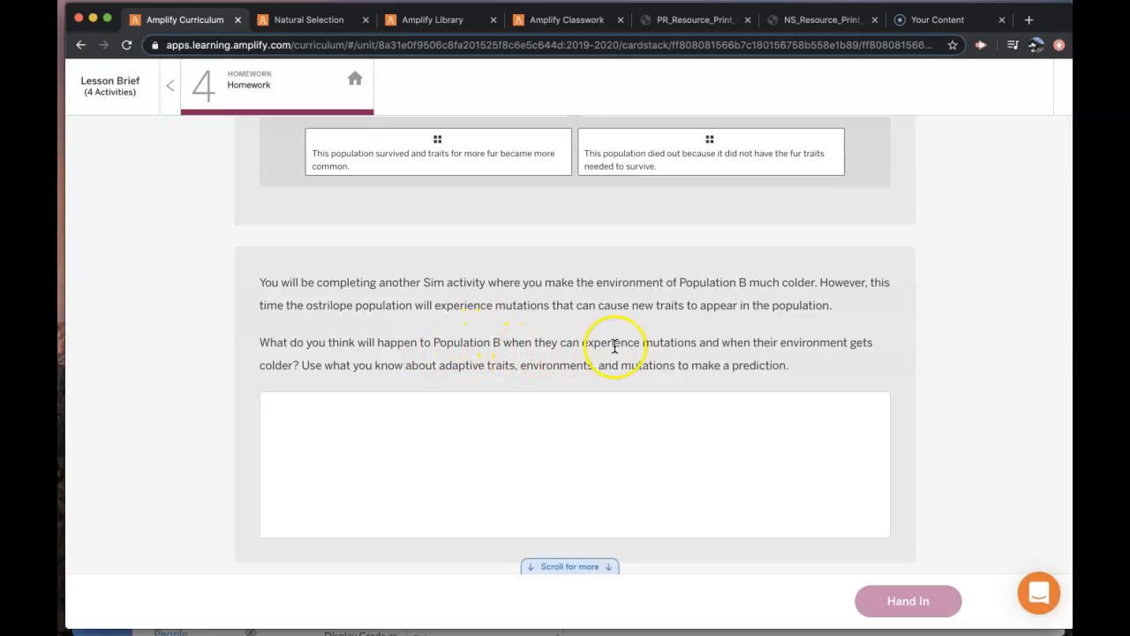
pyautogui.moveTo(675, 346)
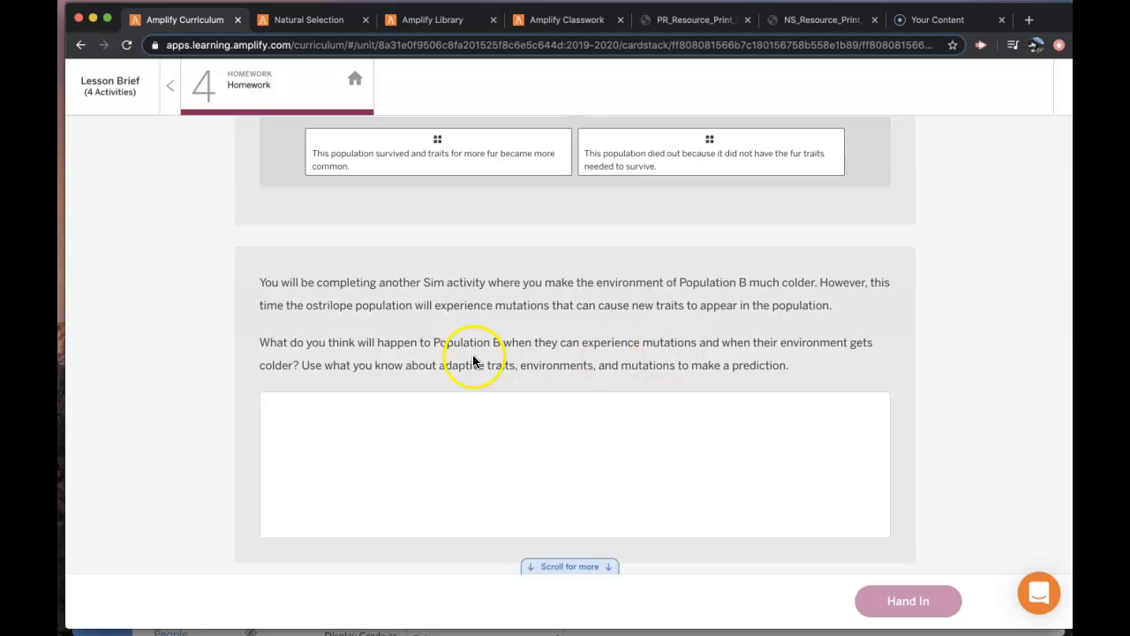
pyautogui.moveTo(498, 420)
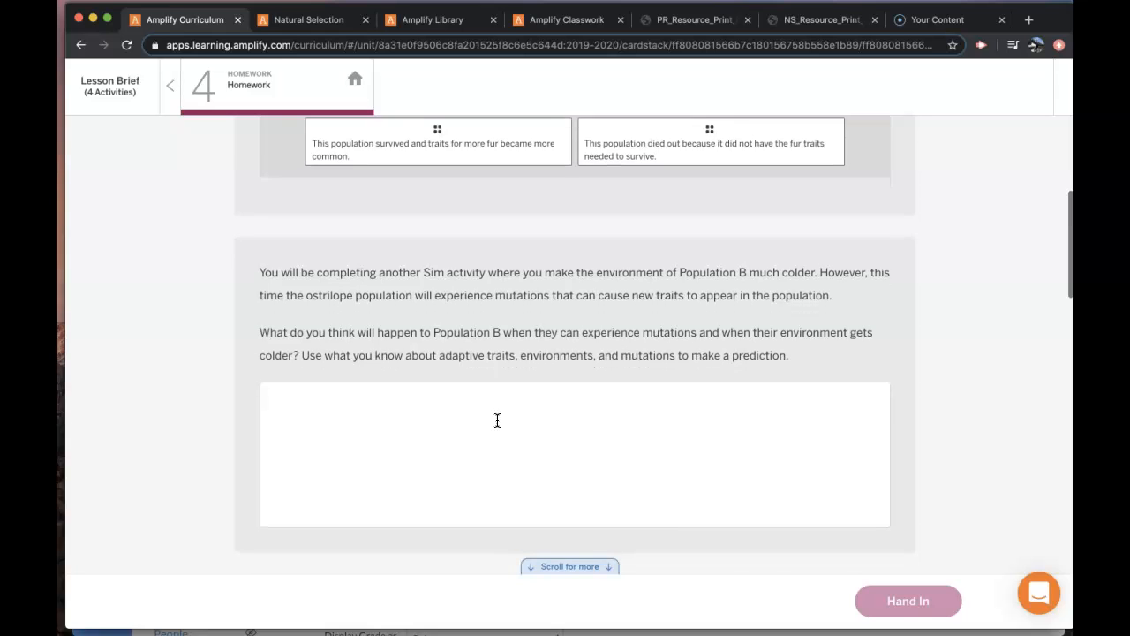
pyautogui.scroll(-3)
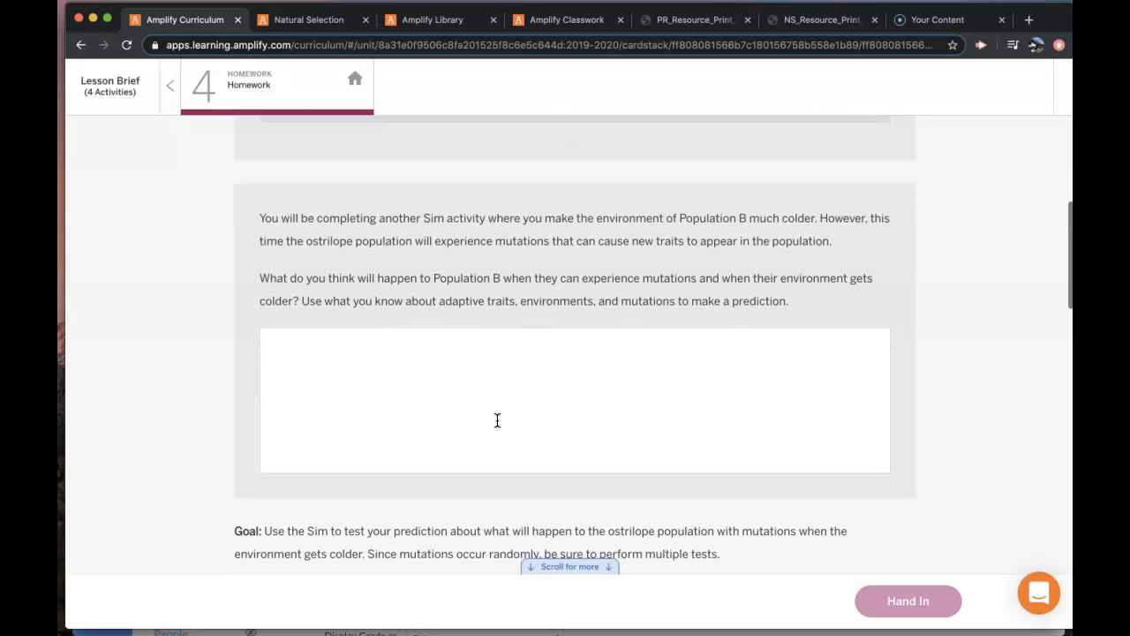
pyautogui.scroll(-3)
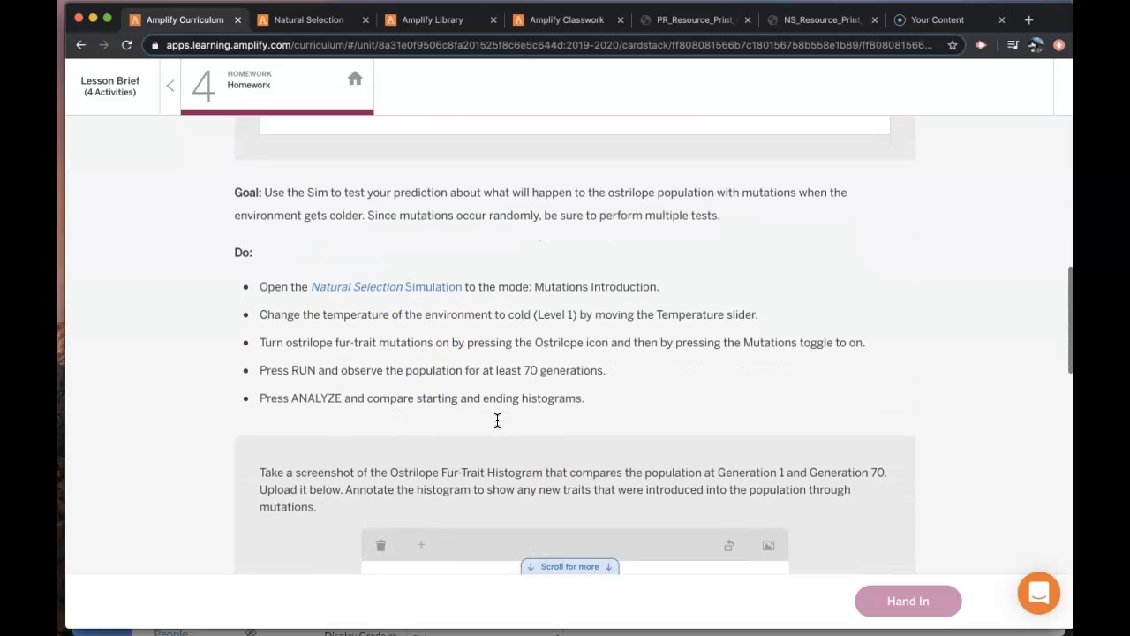
pyautogui.scroll(3)
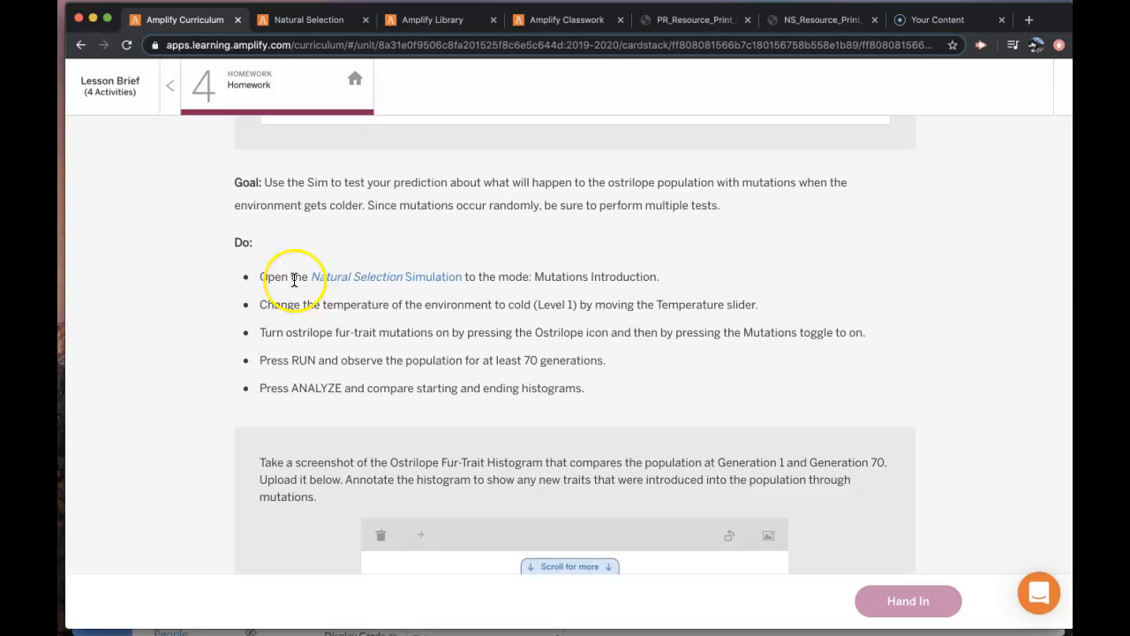
pyautogui.moveTo(351, 290)
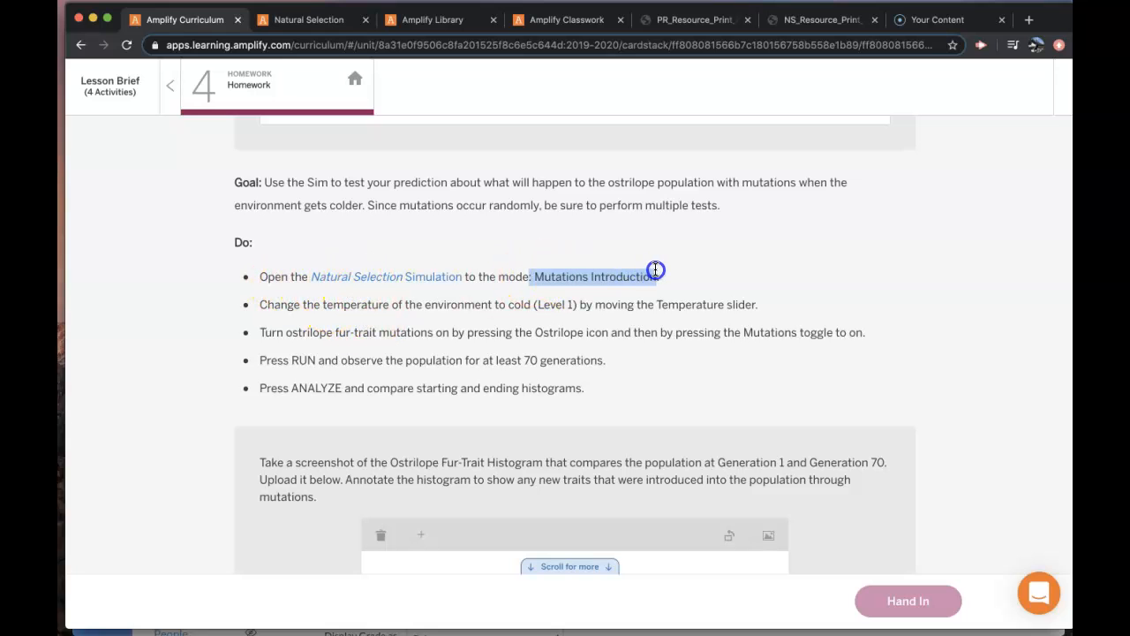
pyautogui.moveTo(369, 316)
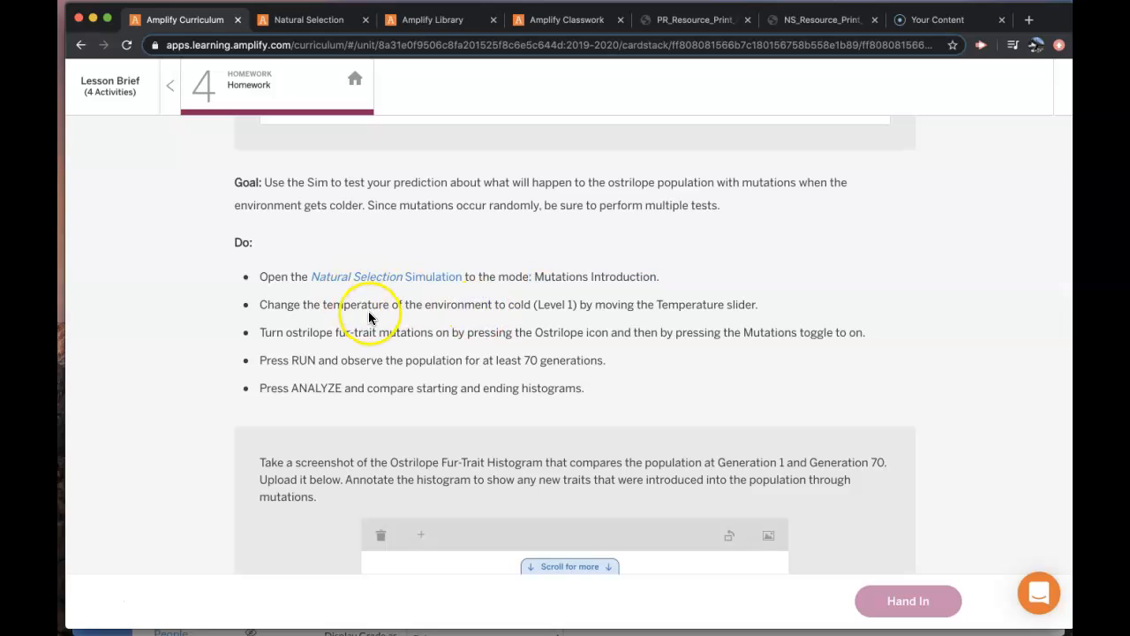
pyautogui.moveTo(302, 334)
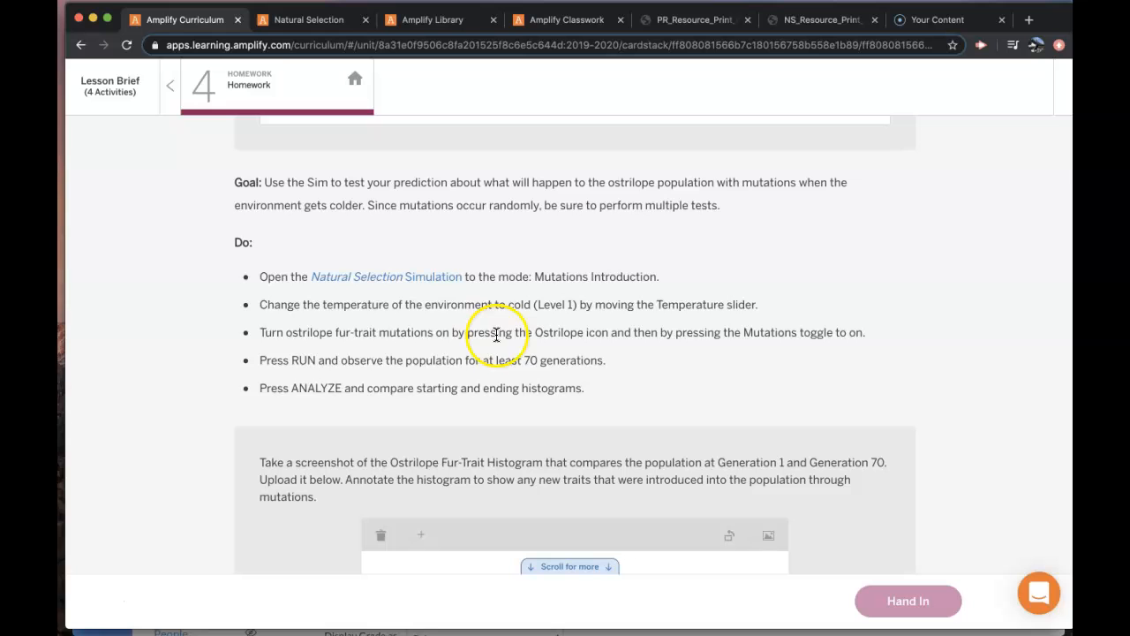
pyautogui.scroll(-3)
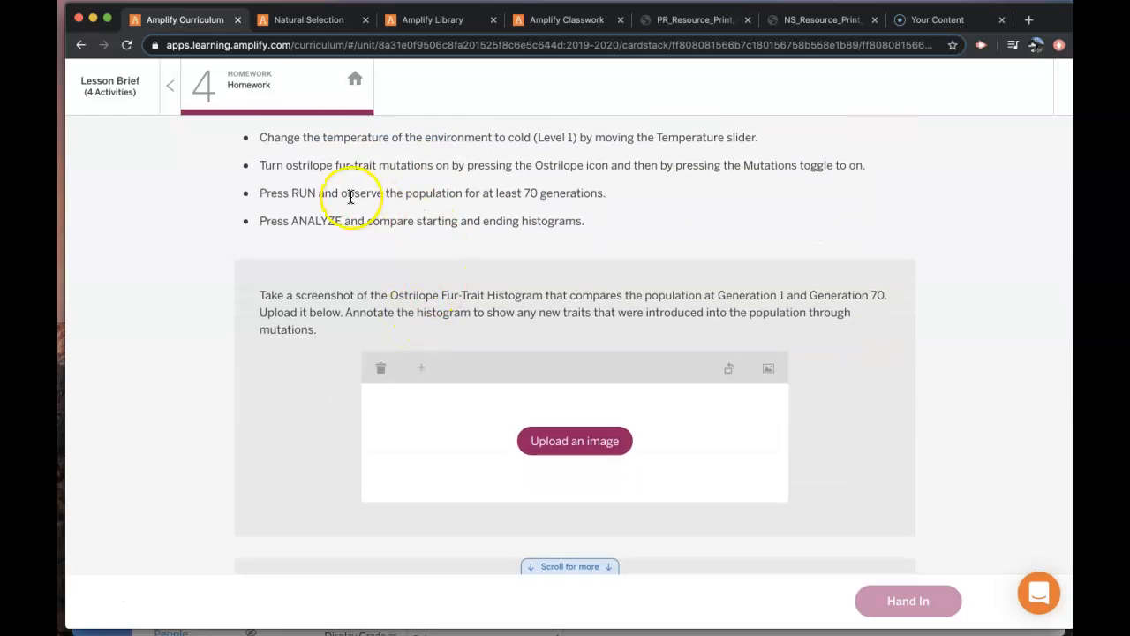
pyautogui.scroll(-3)
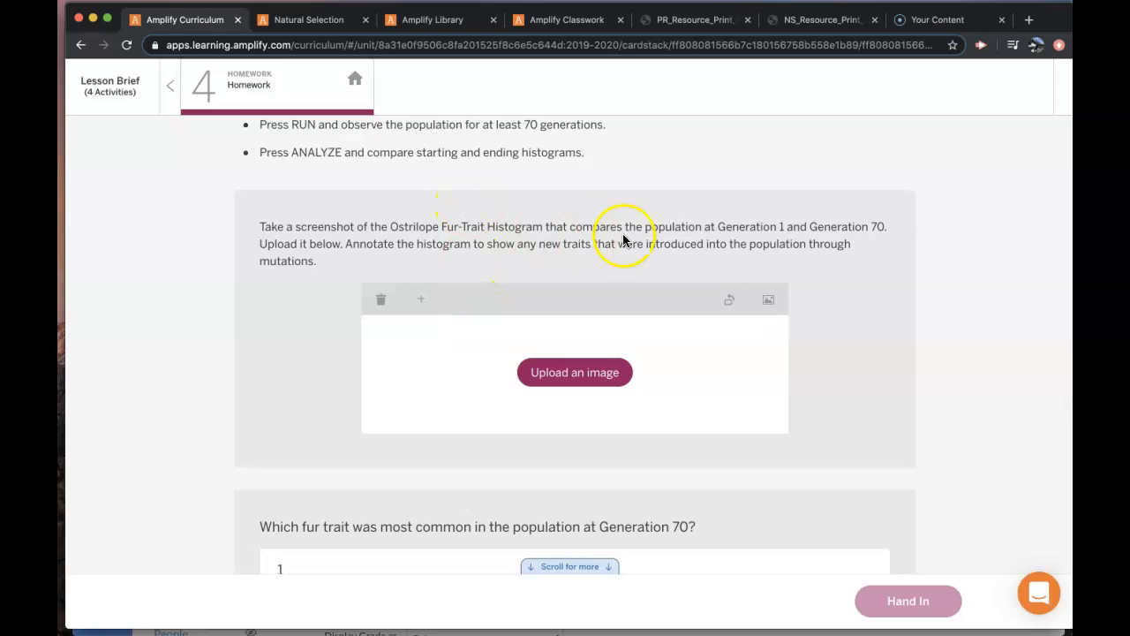
pyautogui.moveTo(740, 228)
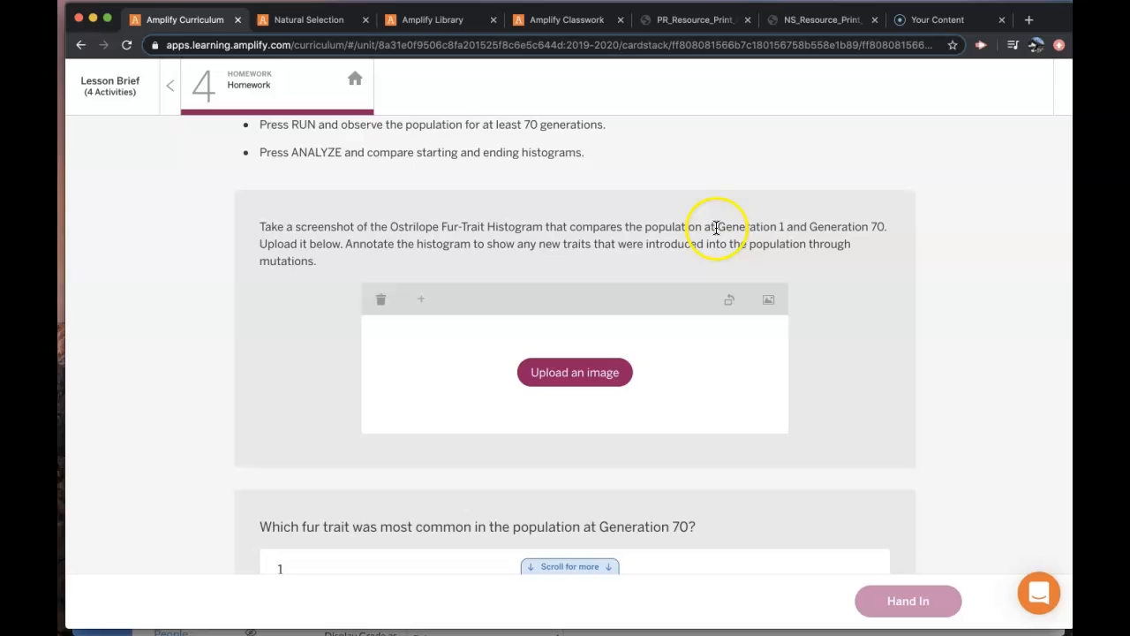
pyautogui.moveTo(463, 276)
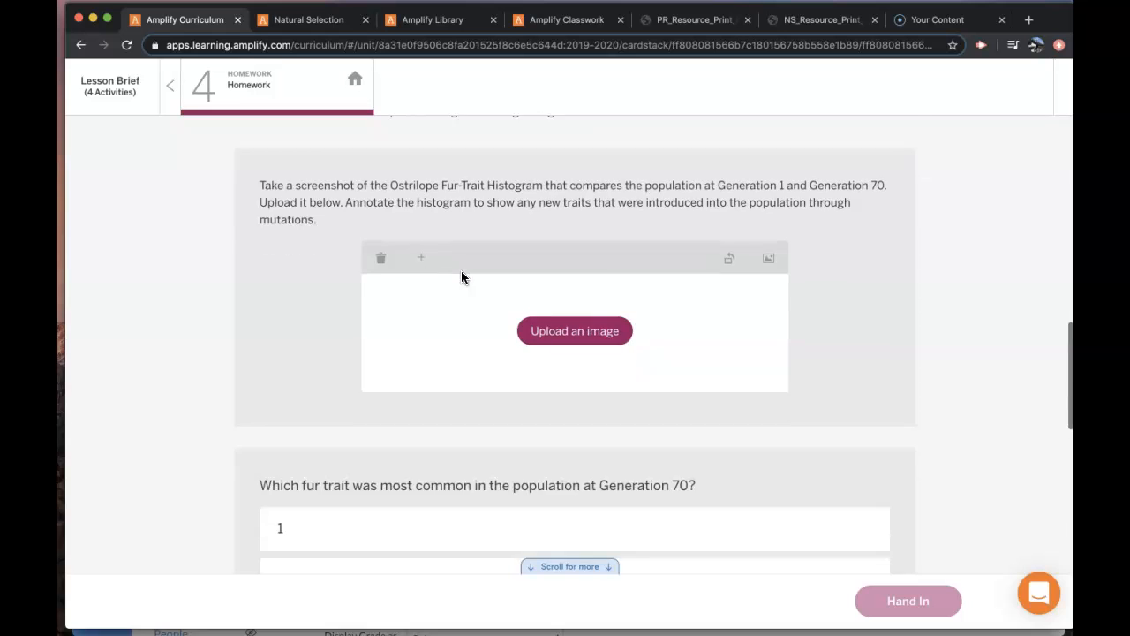
pyautogui.scroll(-3)
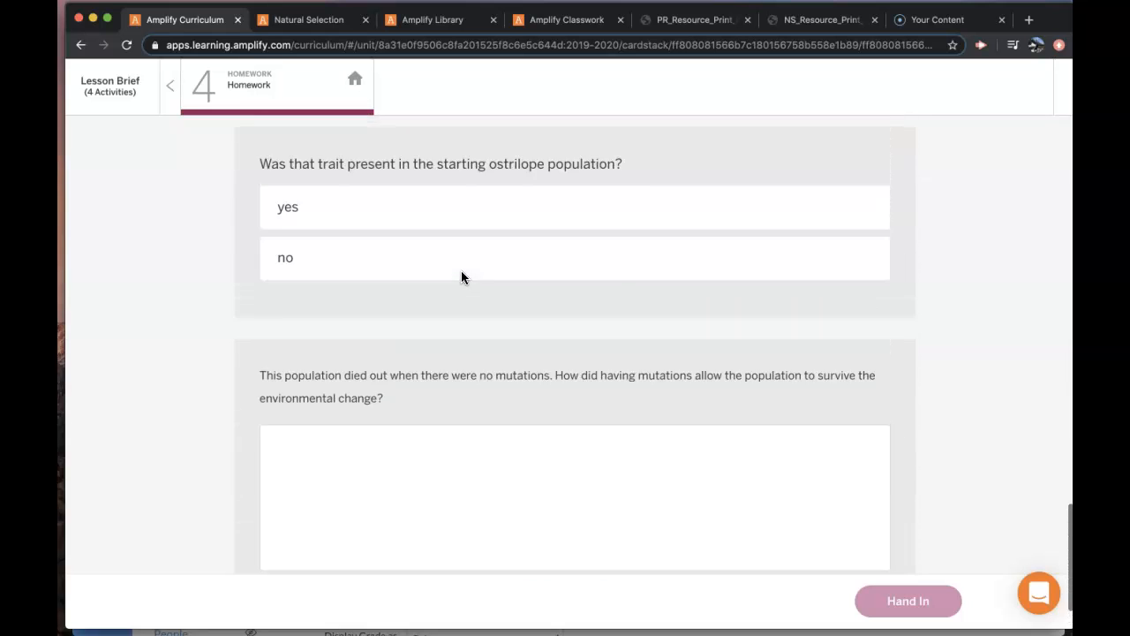
pyautogui.scroll(3)
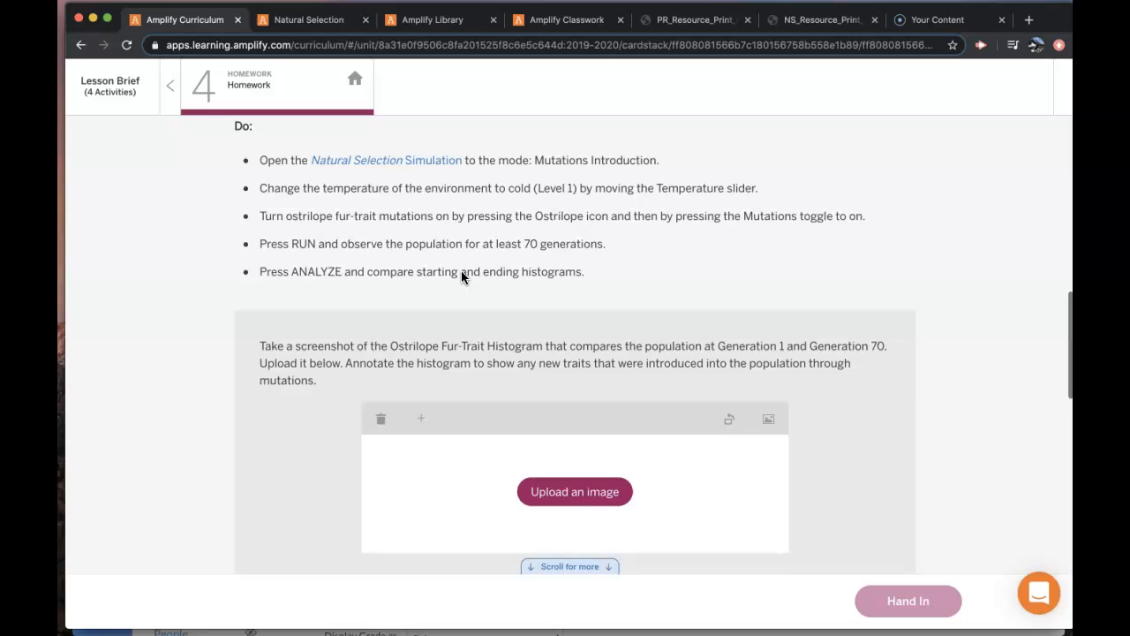
pyautogui.scroll(3)
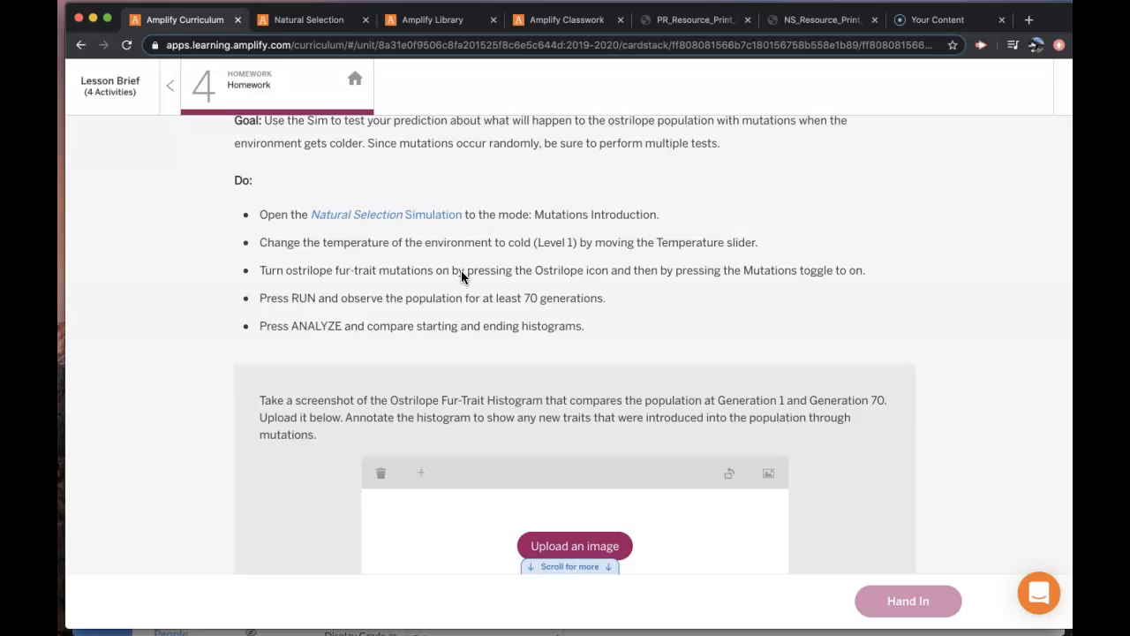
pyautogui.scroll(3)
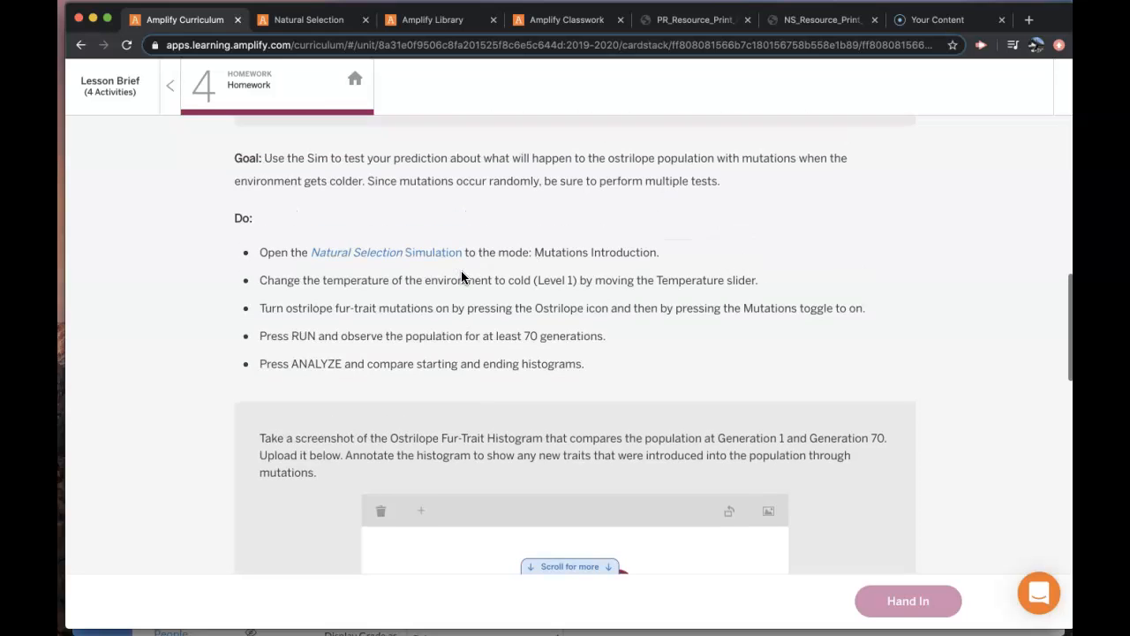
pyautogui.scroll(-3)
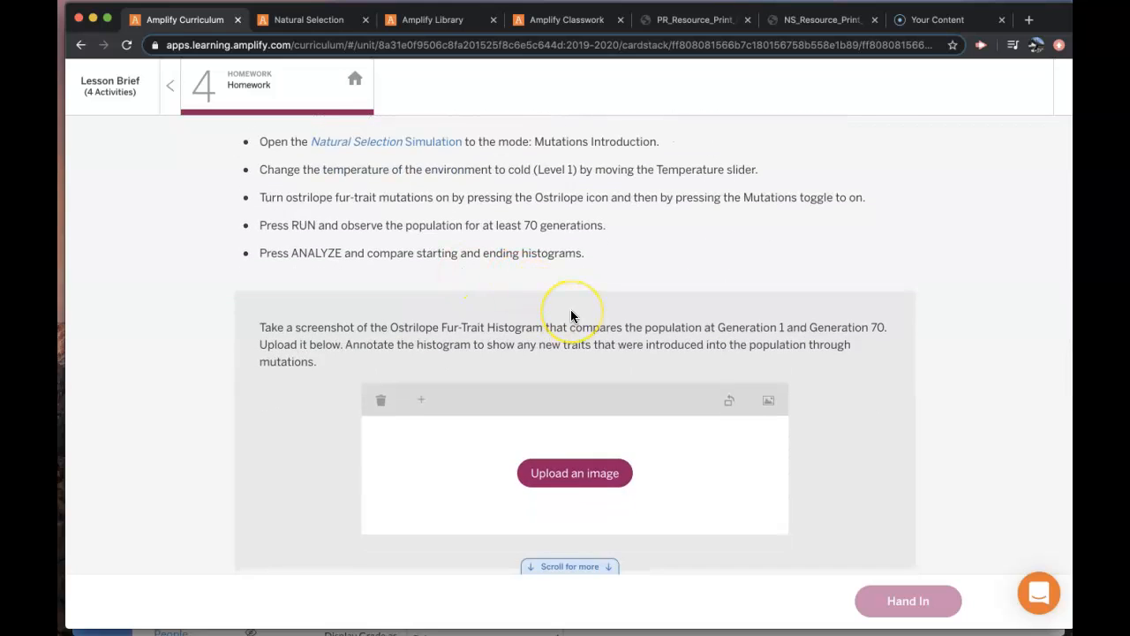
pyautogui.scroll(-3)
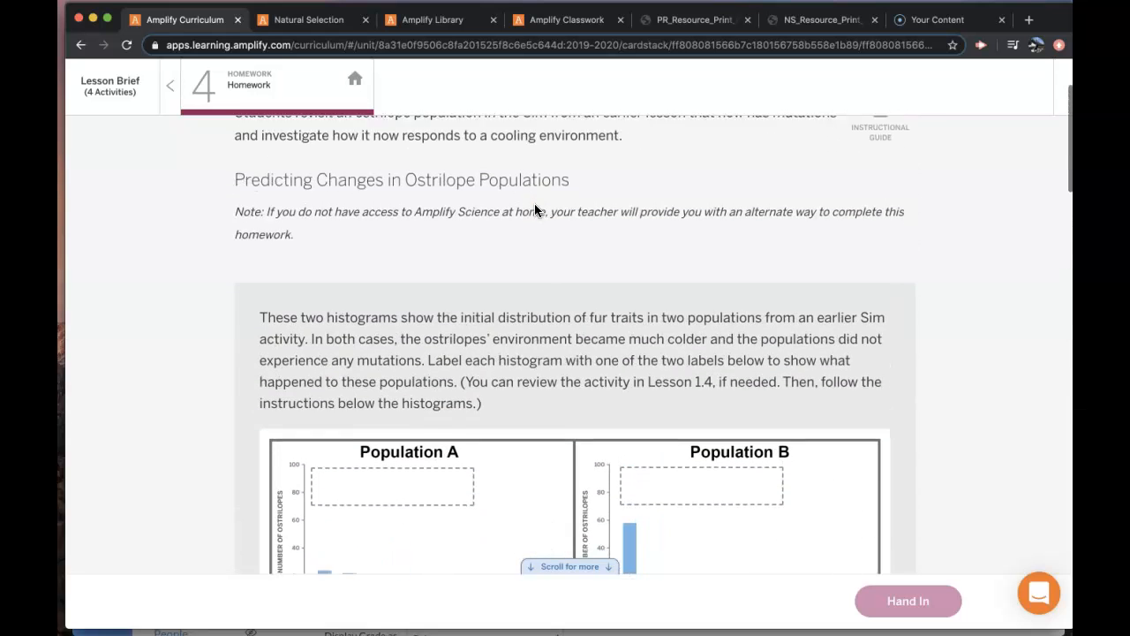
pyautogui.scroll(-3)
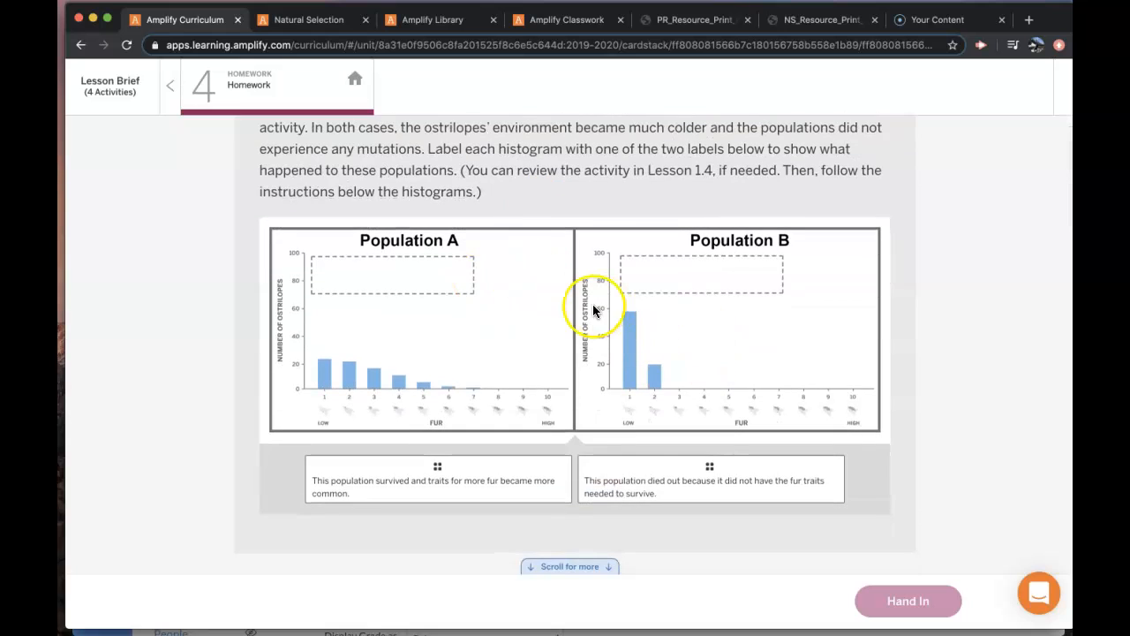
pyautogui.scroll(-3)
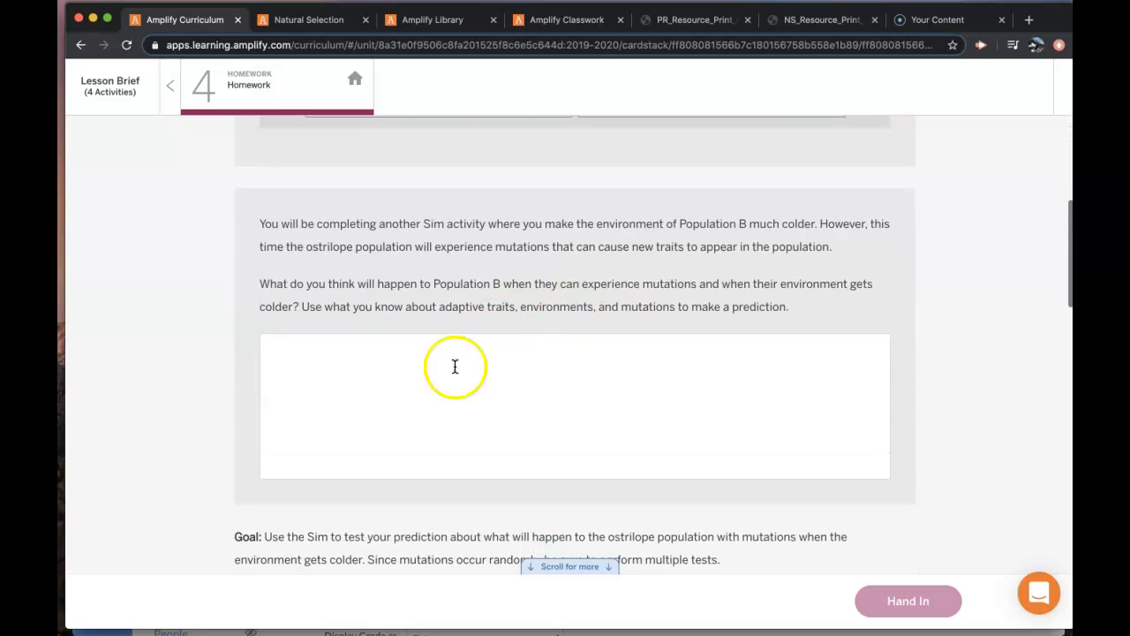
pyautogui.scroll(-3)
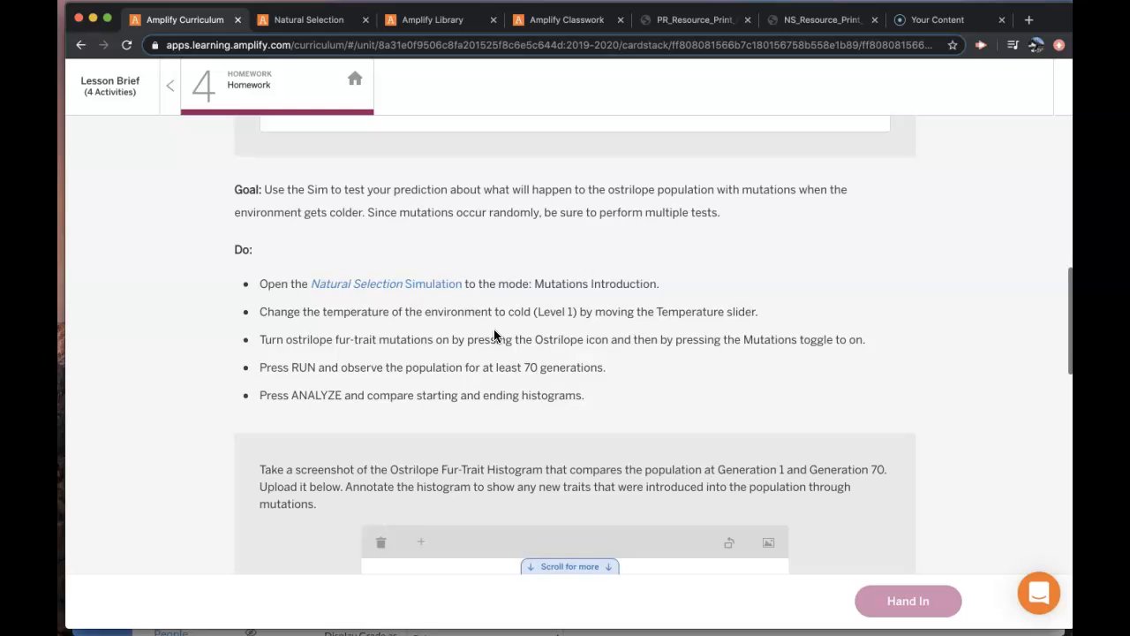
pyautogui.scroll(-3)
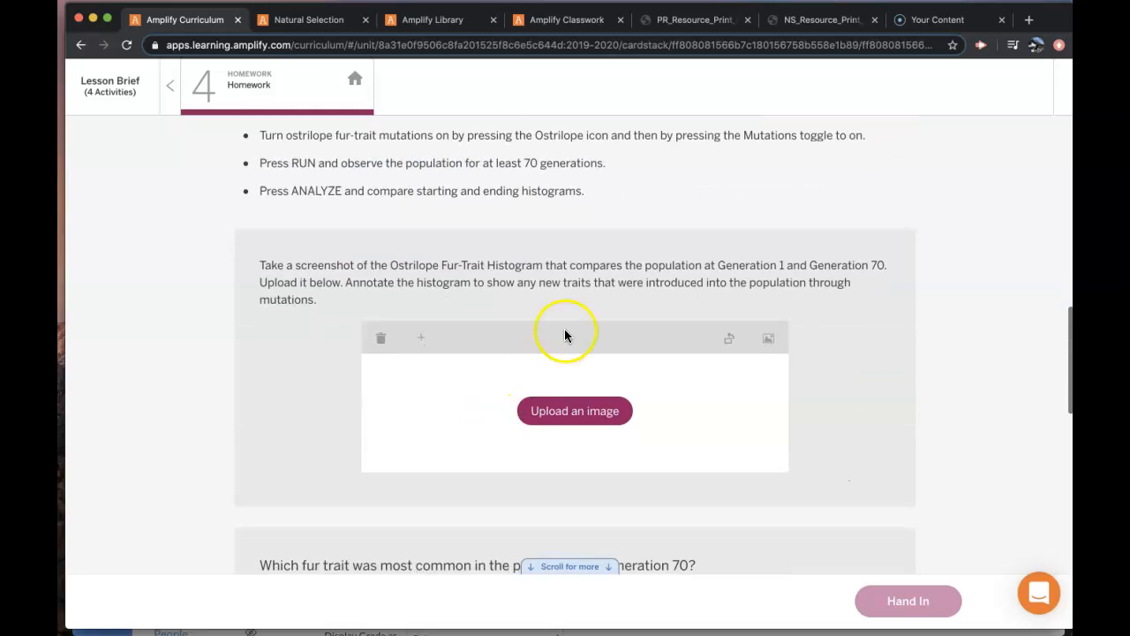
pyautogui.scroll(-3)
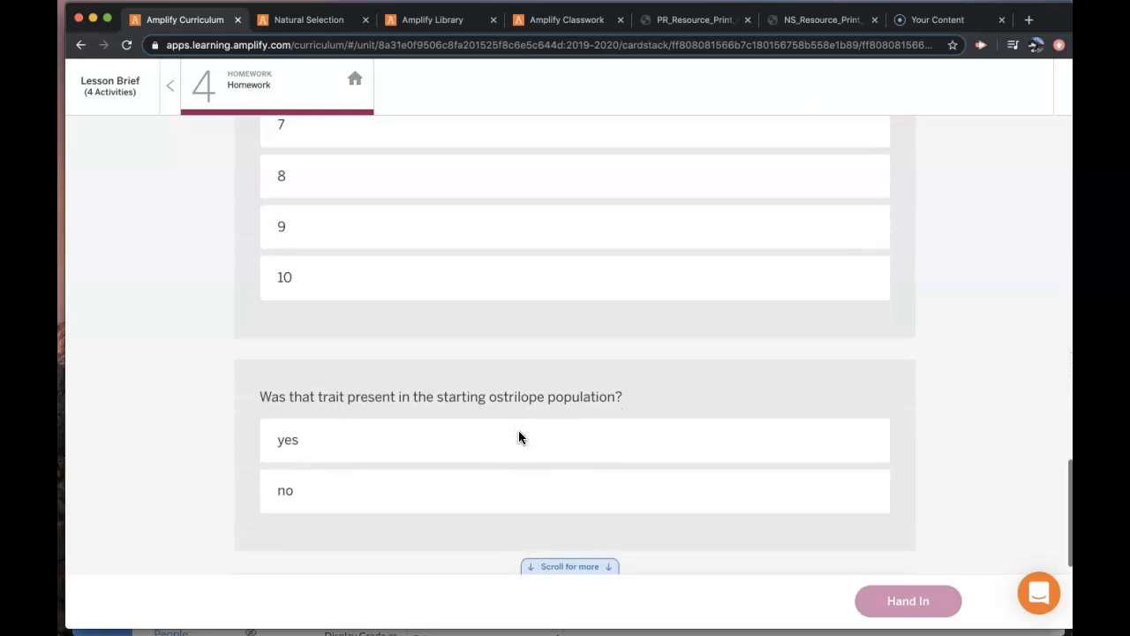
pyautogui.scroll(3)
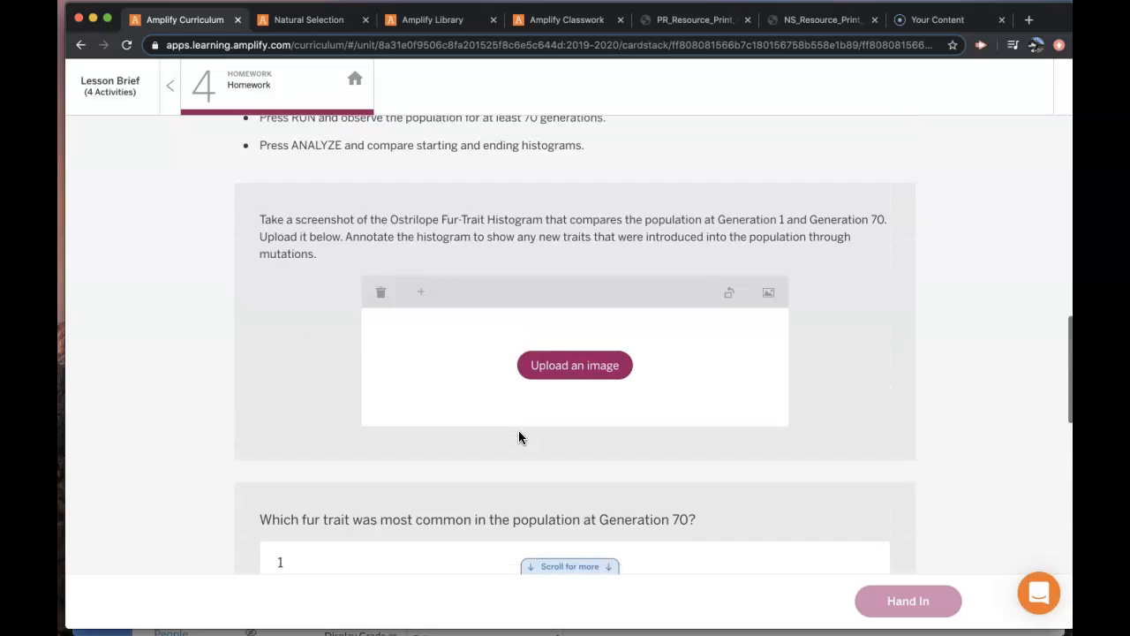
pyautogui.scroll(3)
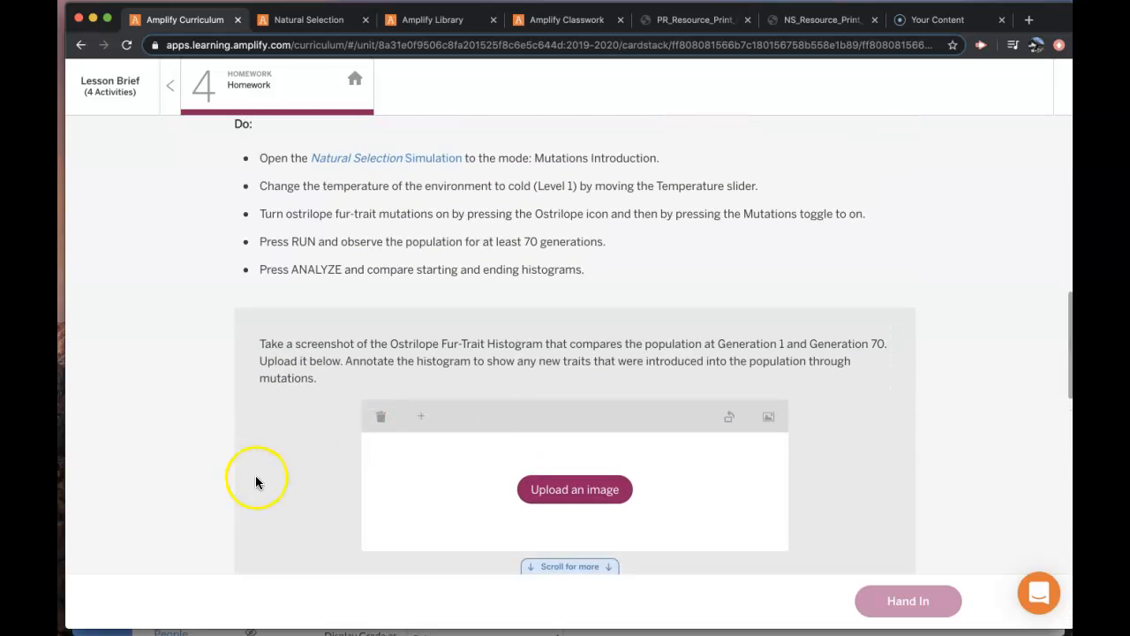